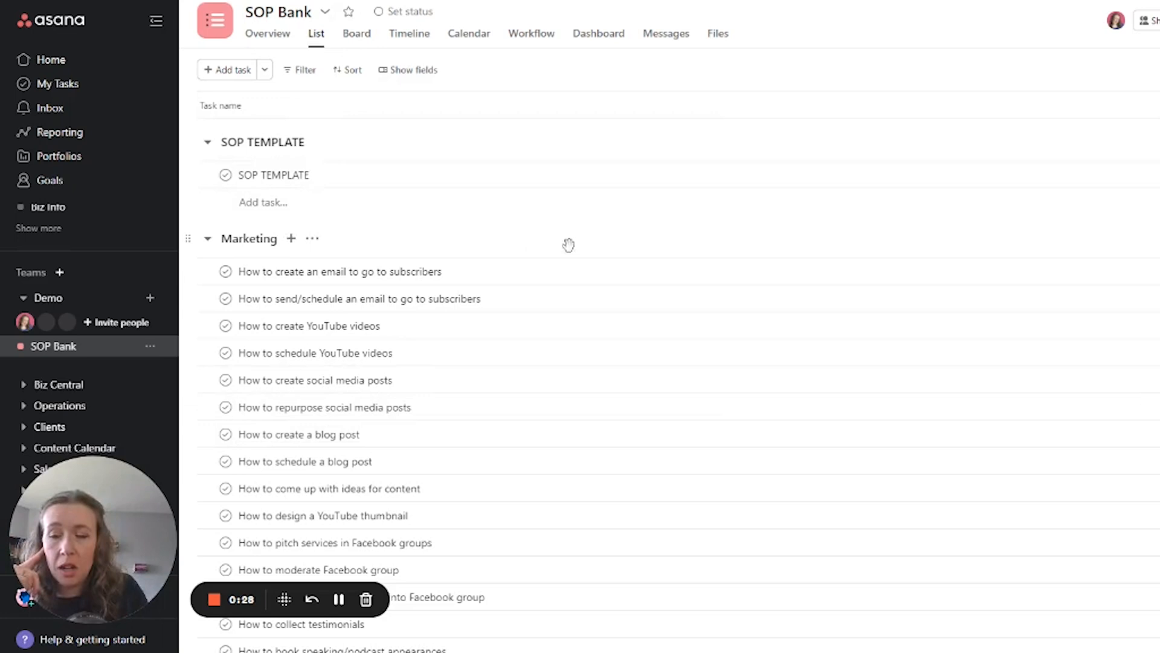
Show the Project Actions list for the SOP Bank project
click(273, 174)
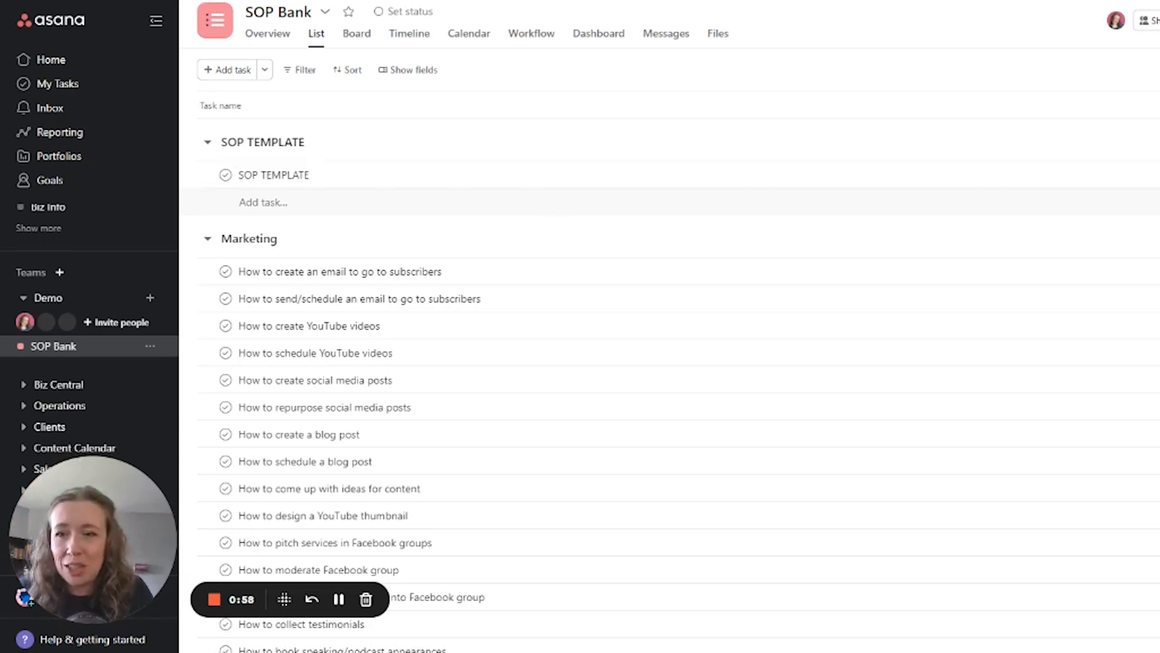
click(358, 299)
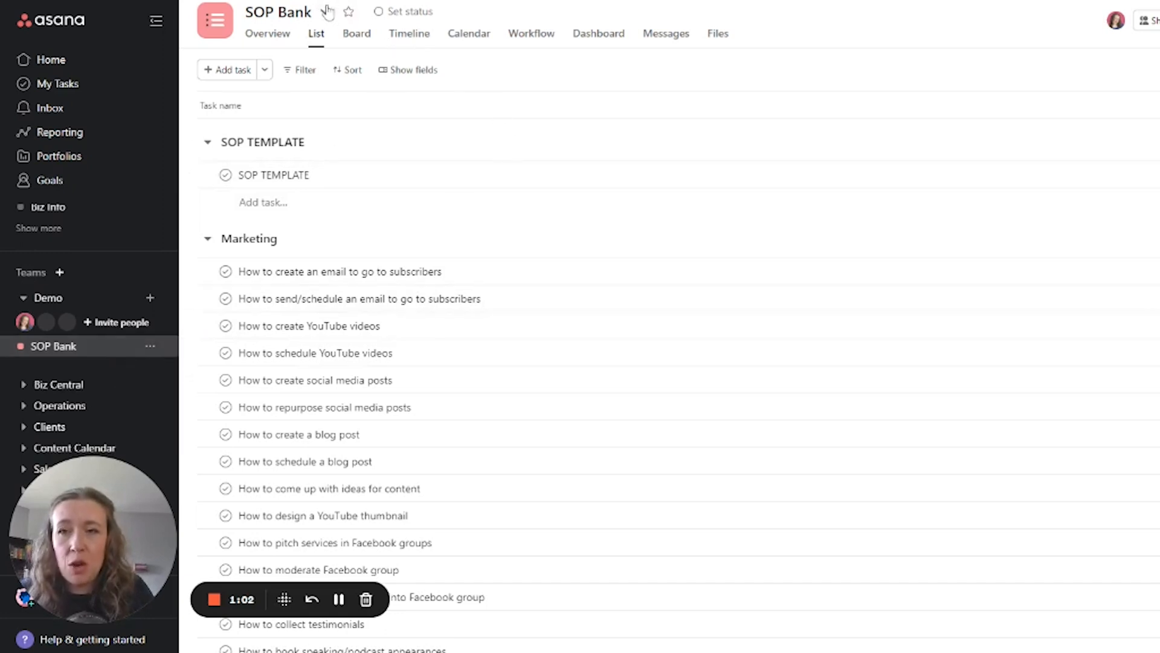
click(324, 12)
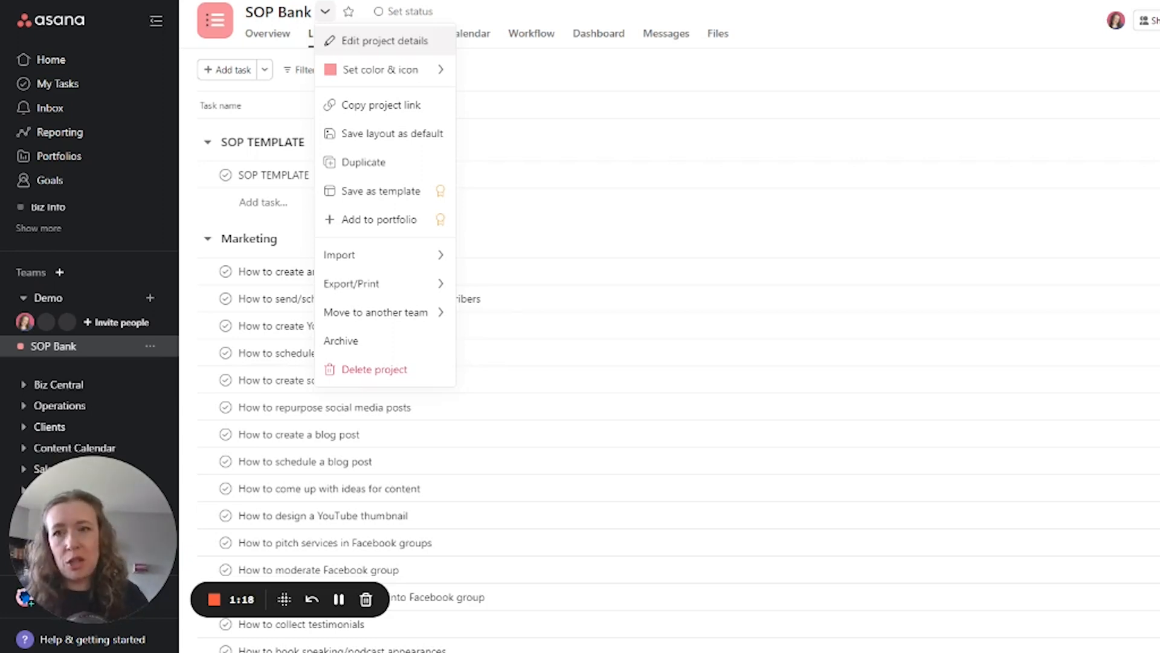
mouse_move(363, 163)
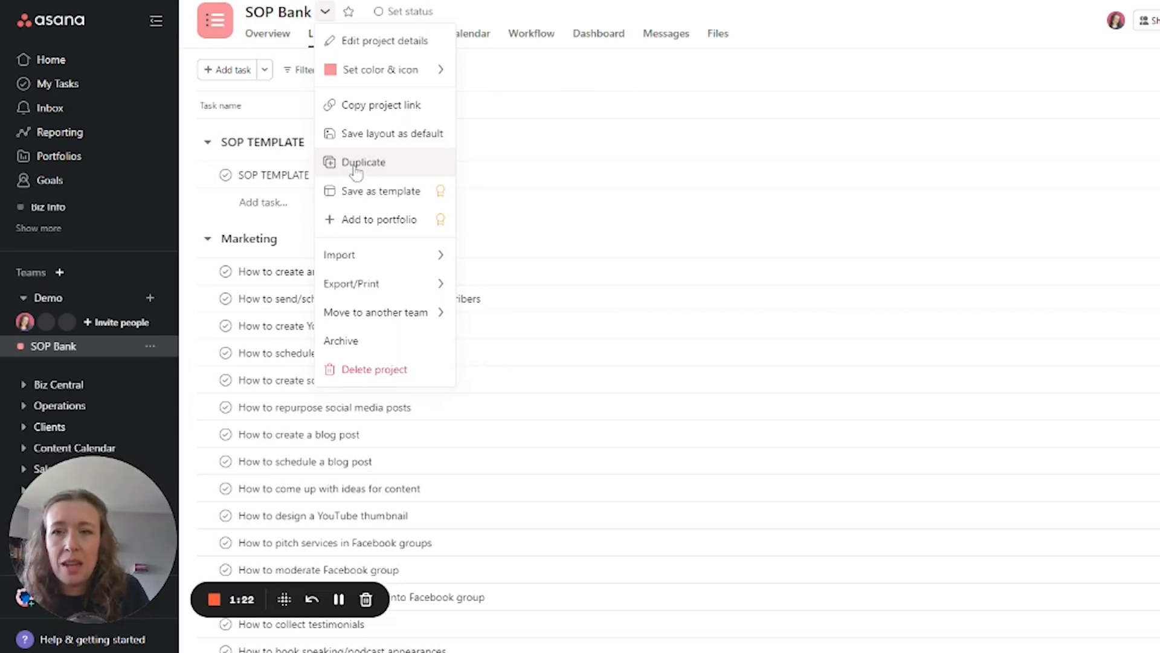
Start duplicating SOP Bank, excluding assignees, tags, task descriptions and subtasks, and select the project name
click(363, 162)
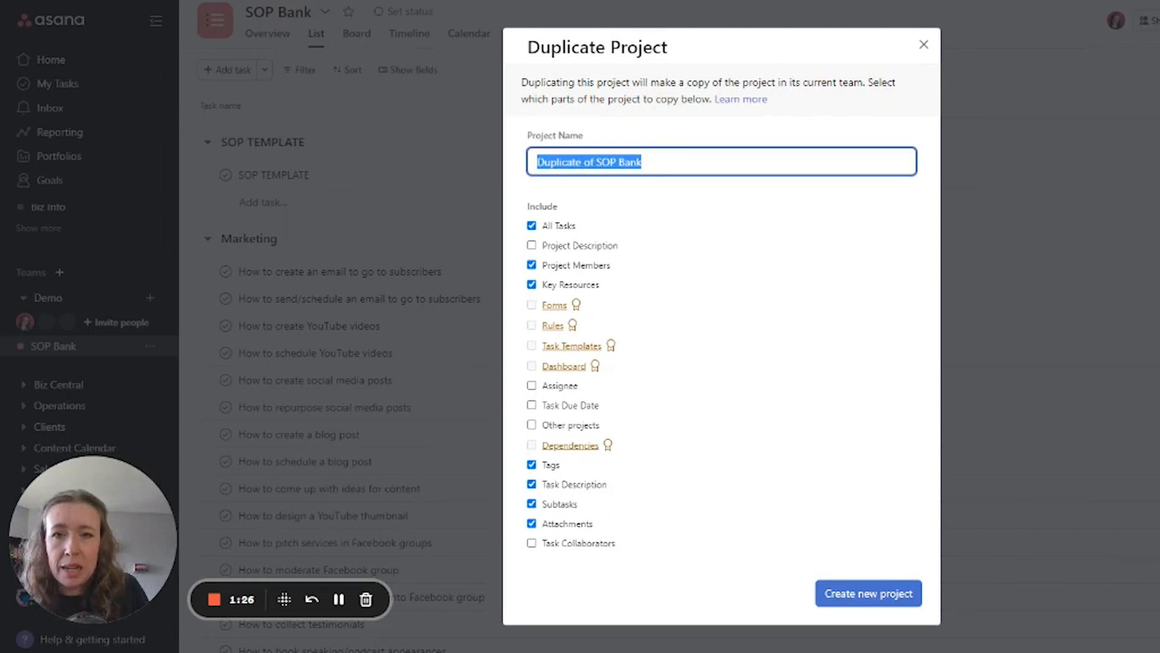
mouse_move(554, 226)
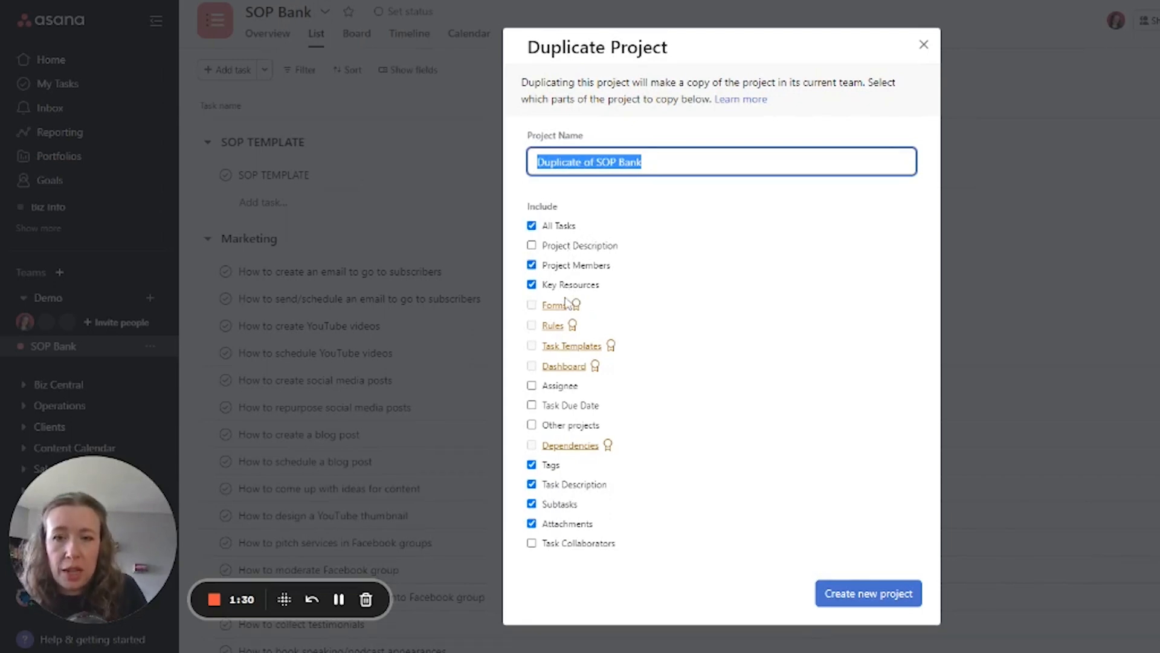
click(532, 386)
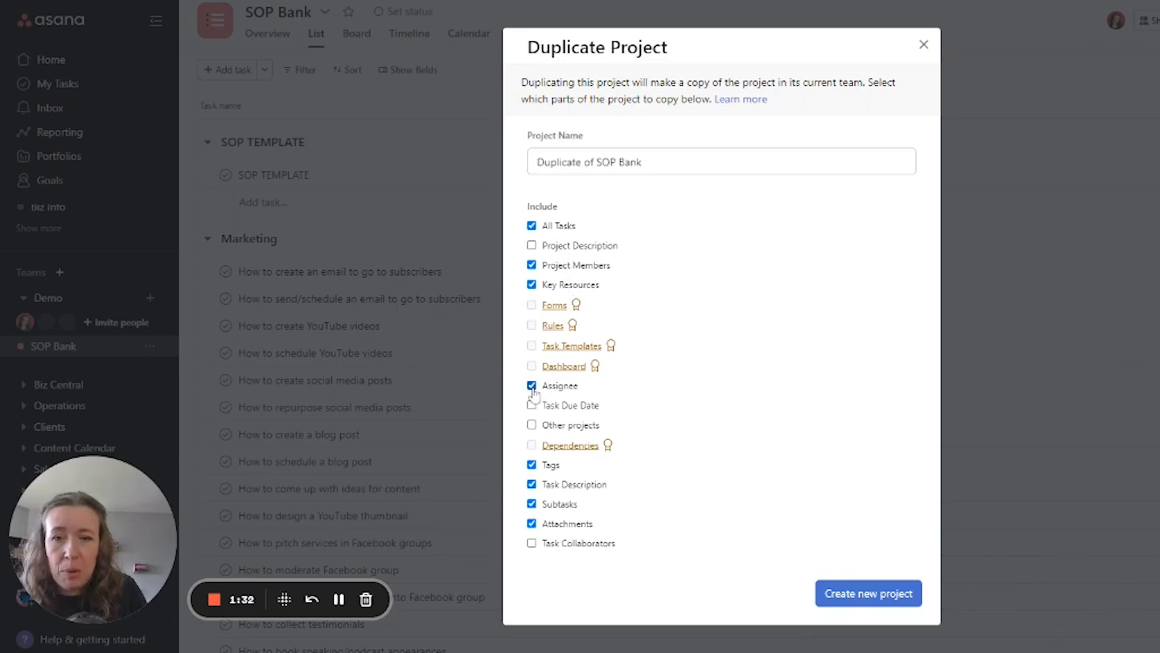
click(532, 384)
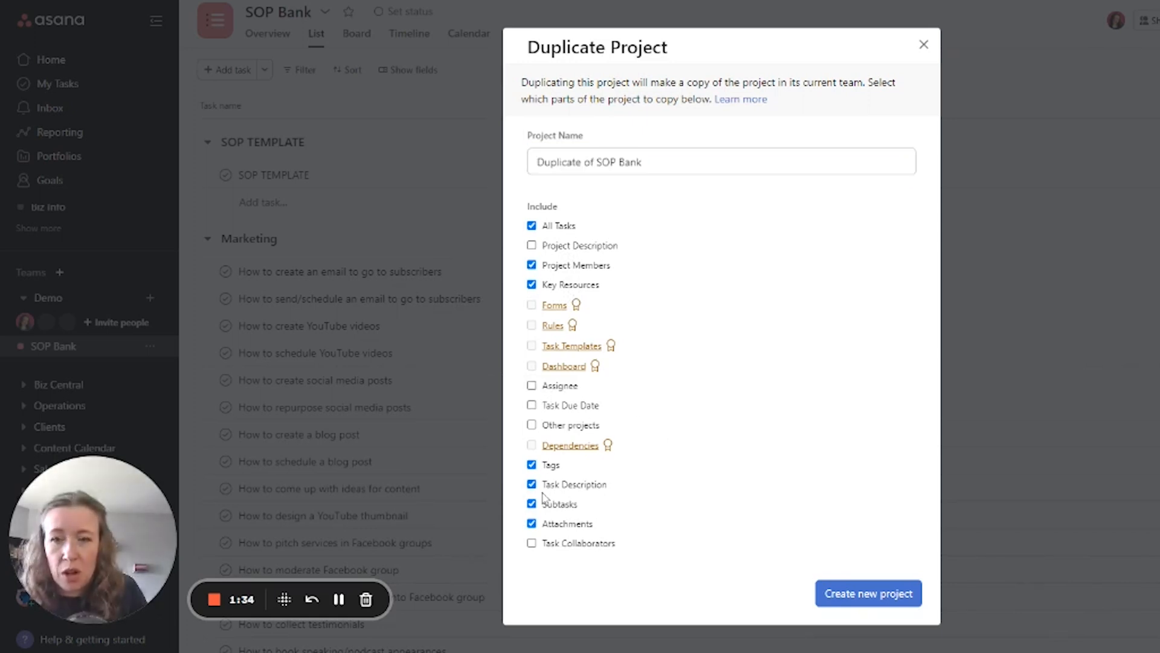
click(532, 464)
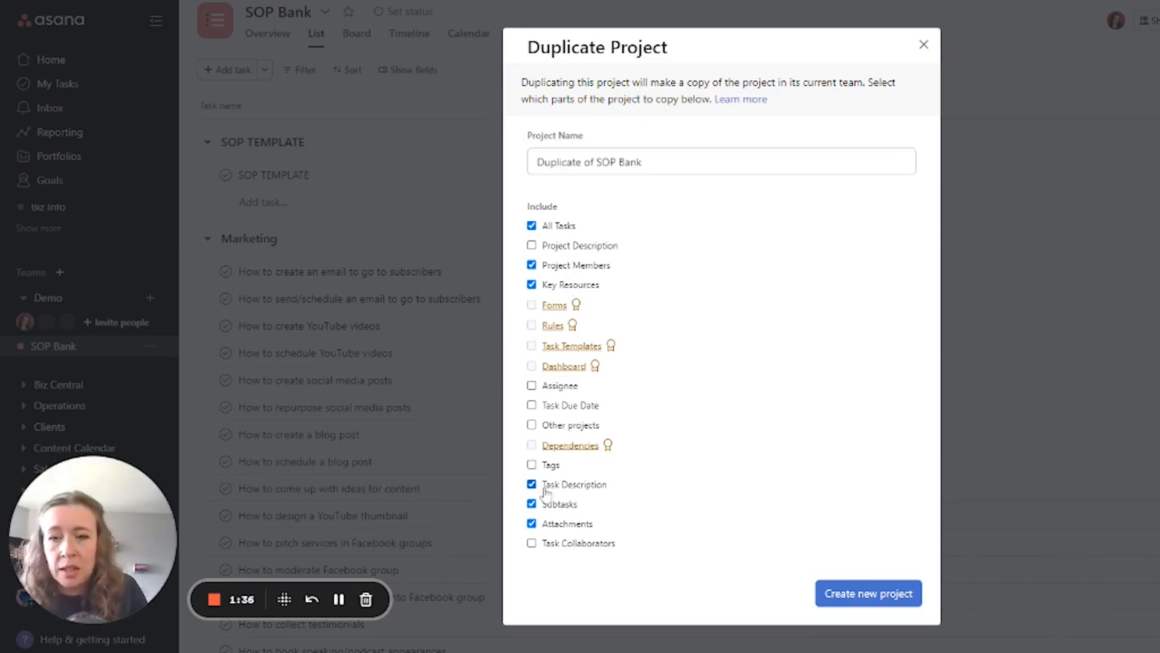
click(532, 483)
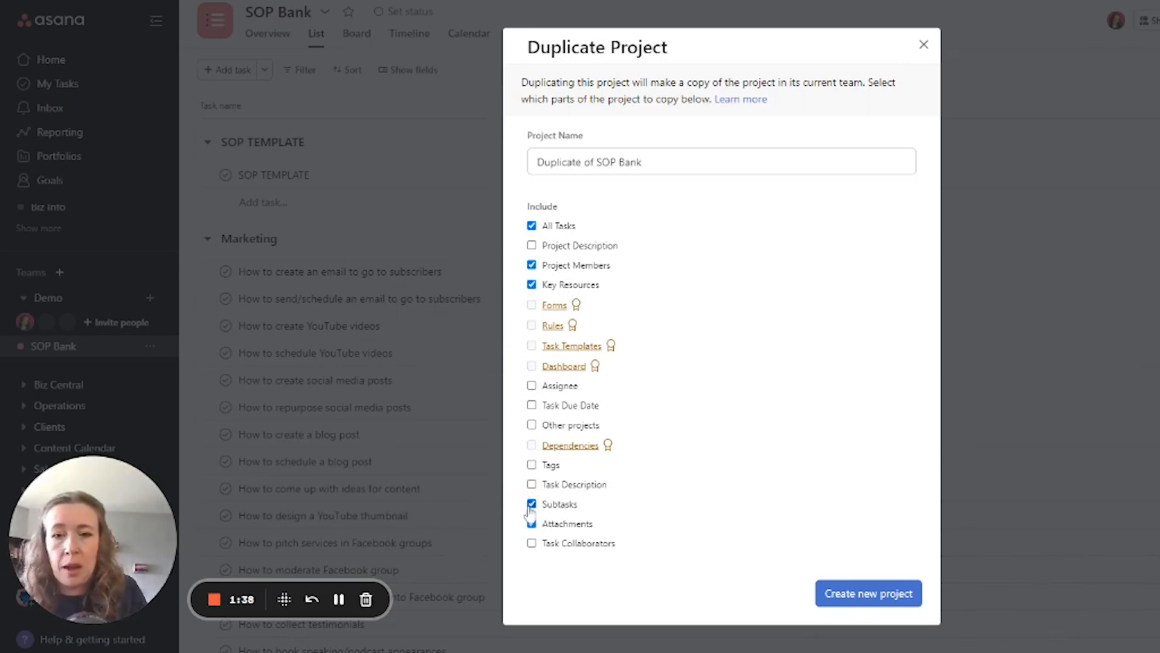
click(531, 504)
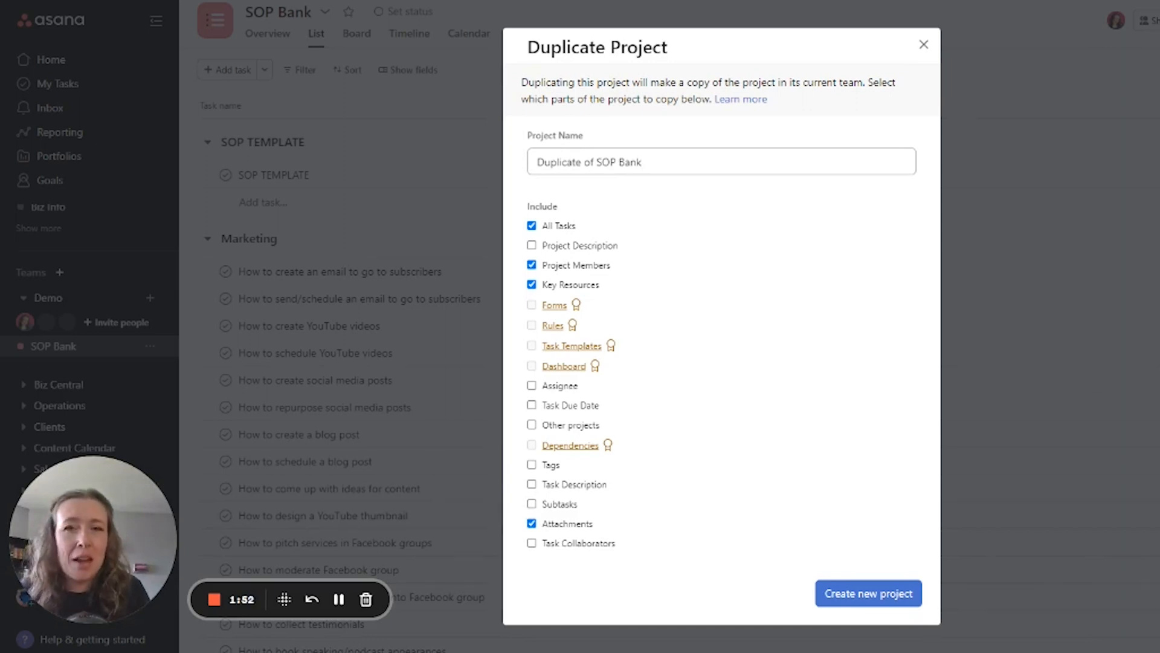
triple_click(720, 160)
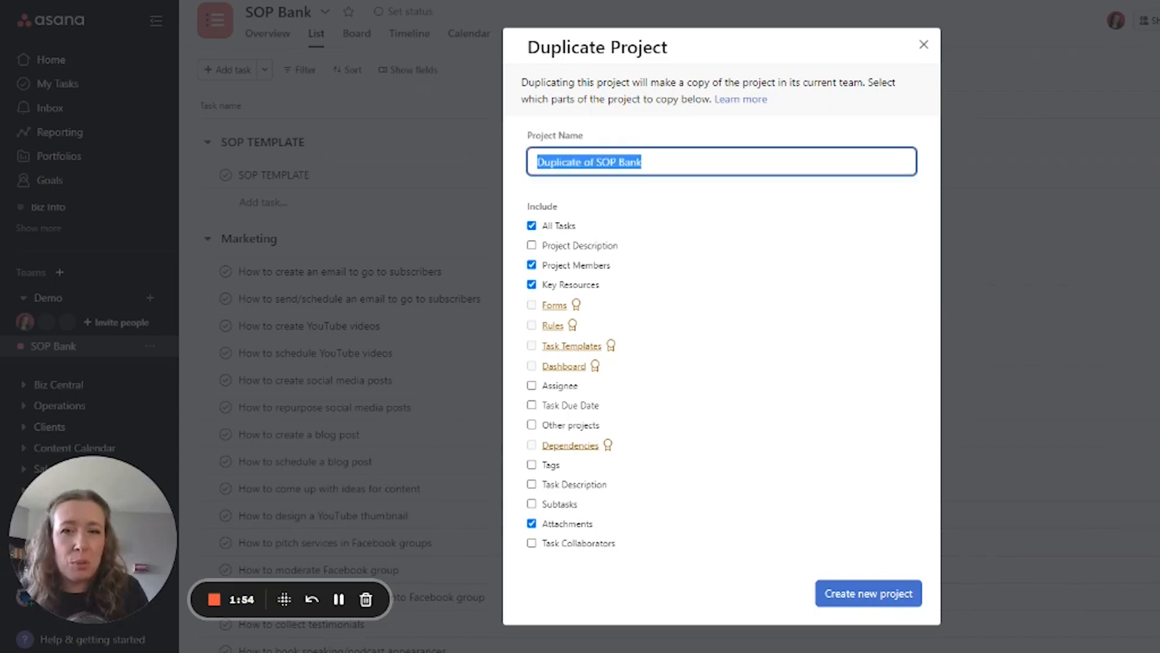
mouse_move(303, 448)
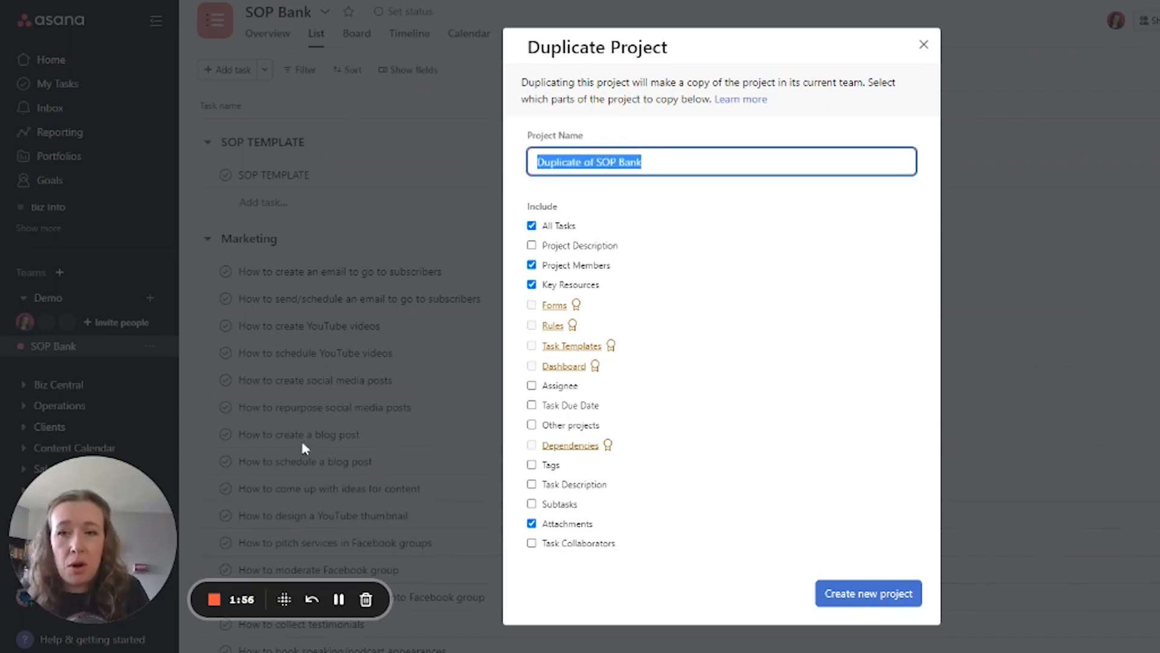
mouse_move(413, 210)
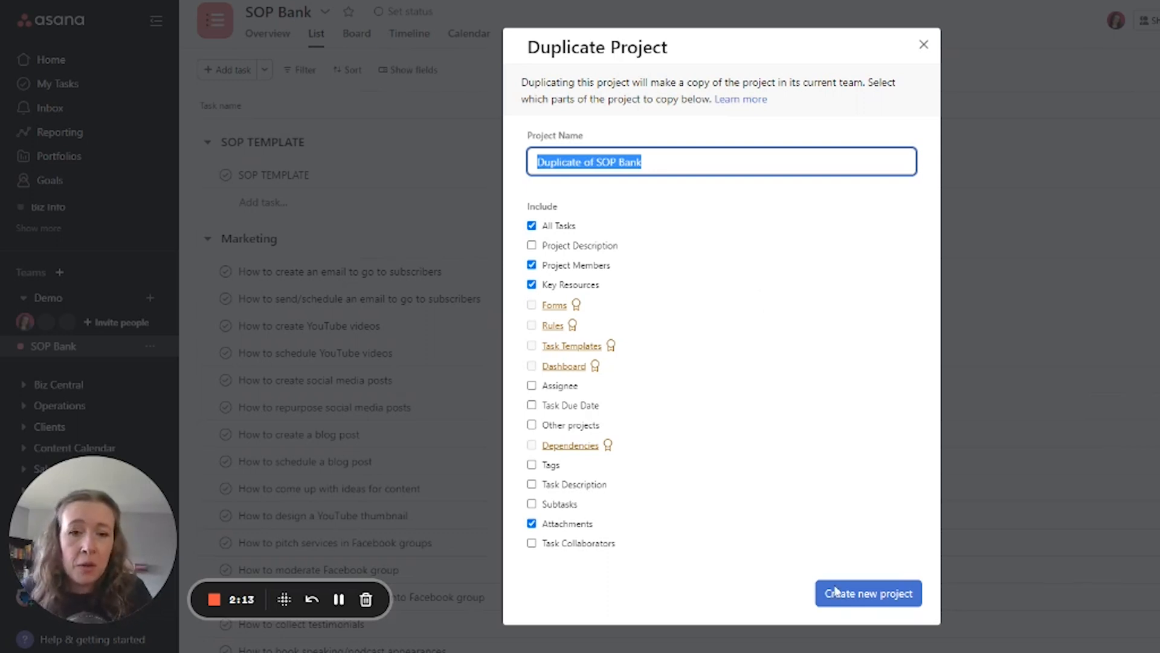
mouse_move(544, 72)
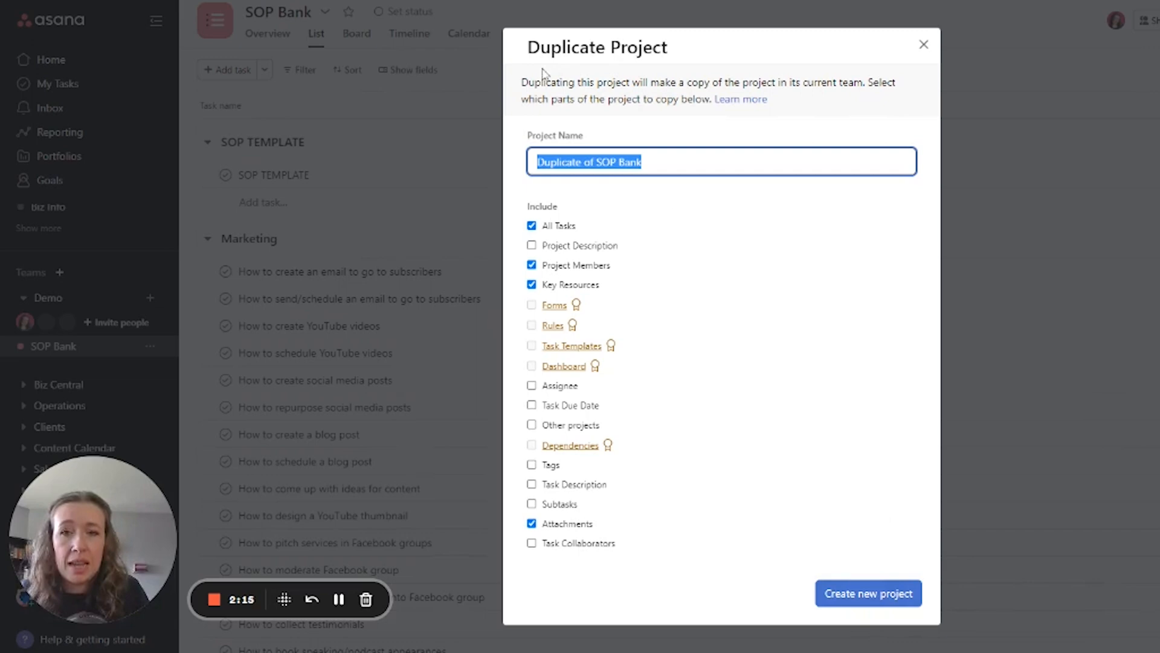
mouse_move(58, 287)
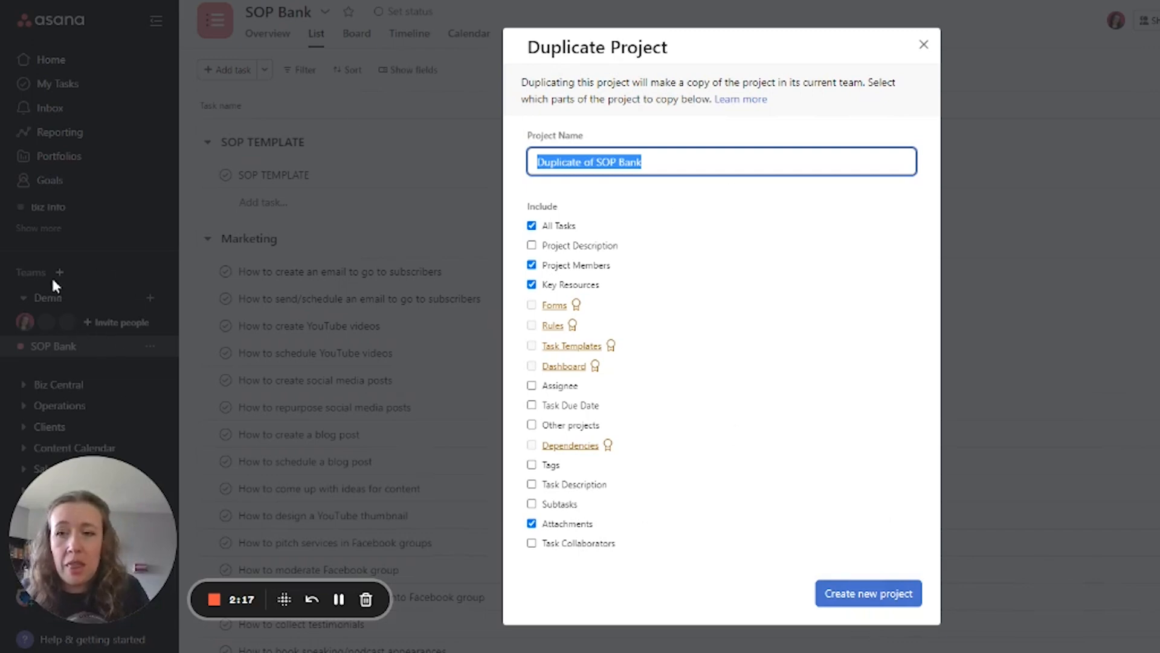
mouse_move(924, 45)
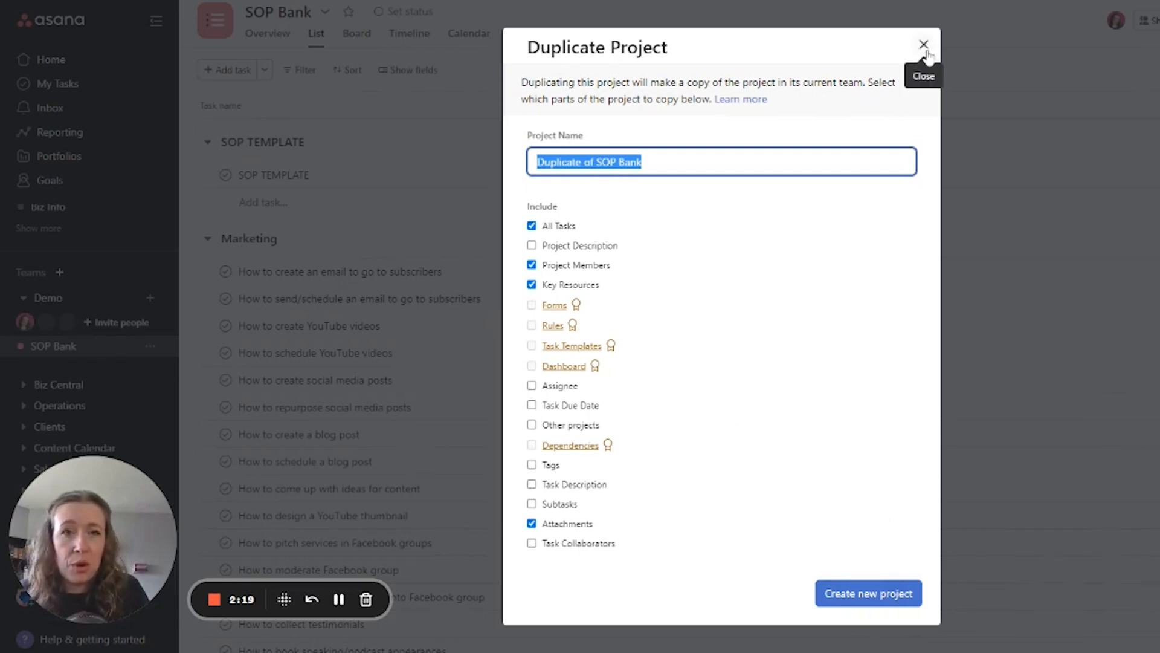
Dismiss the Duplicate Project dialog without copying and return to the task list
click(924, 44)
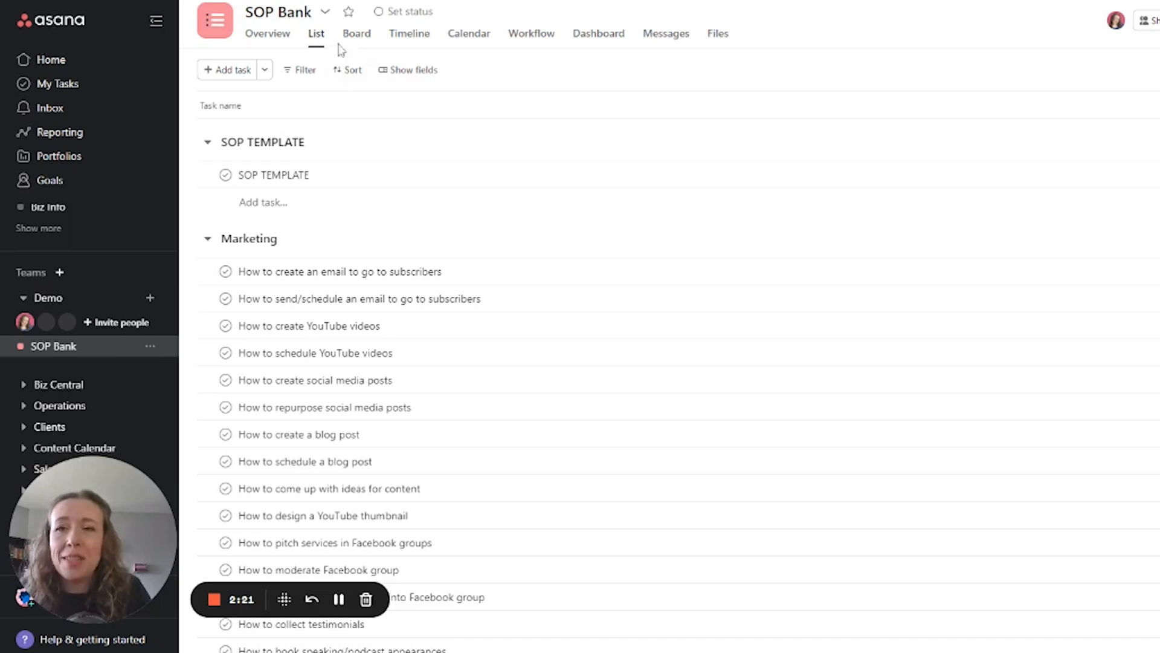
mouse_move(325, 12)
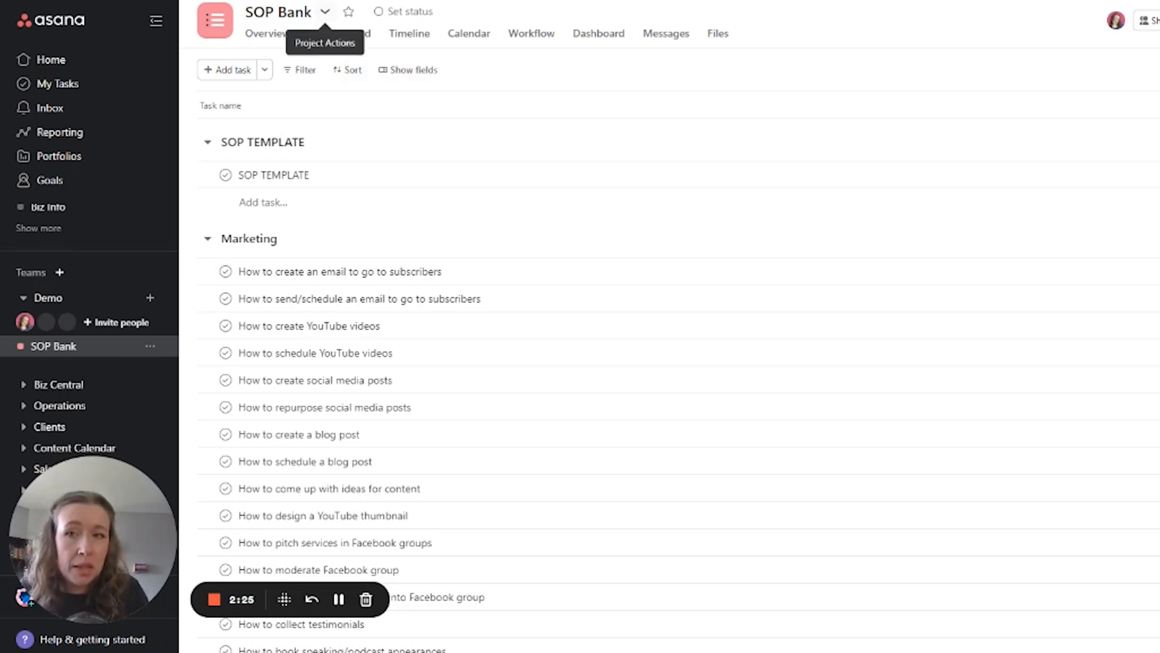
click(324, 12)
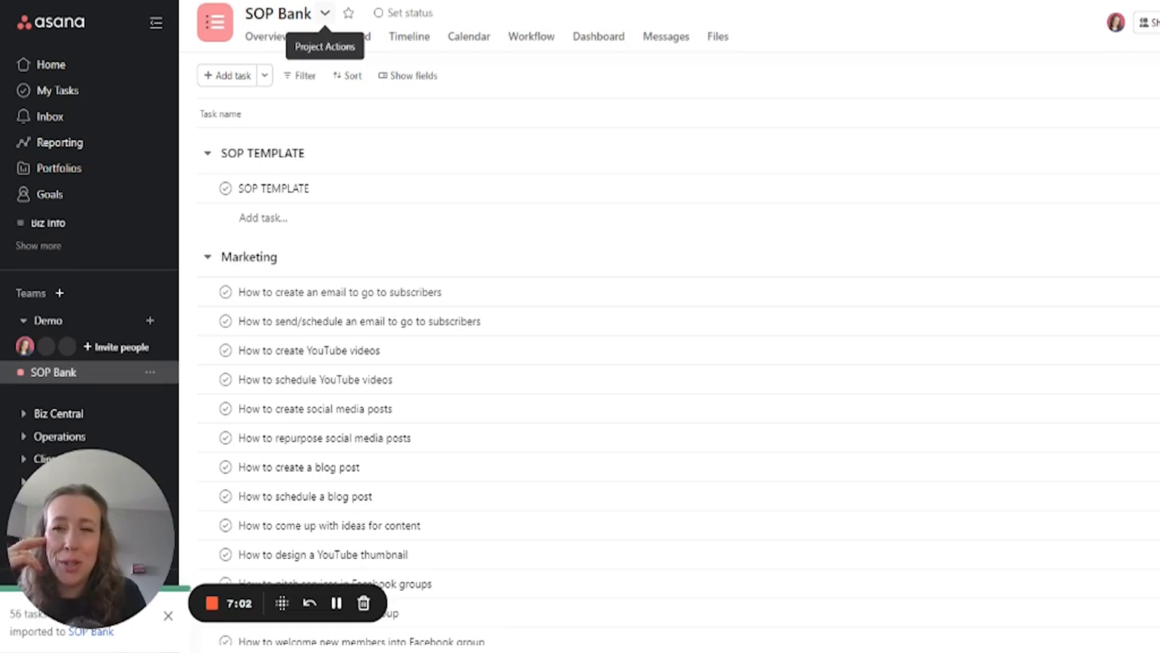
mouse_move(375, 136)
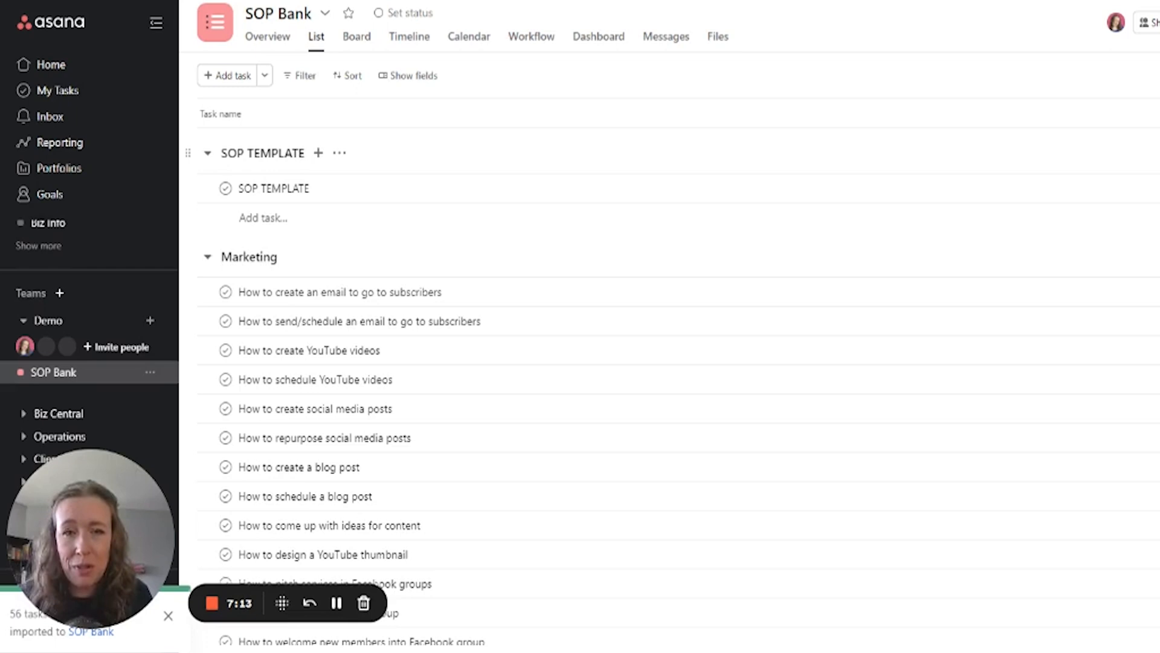
mouse_move(879, 244)
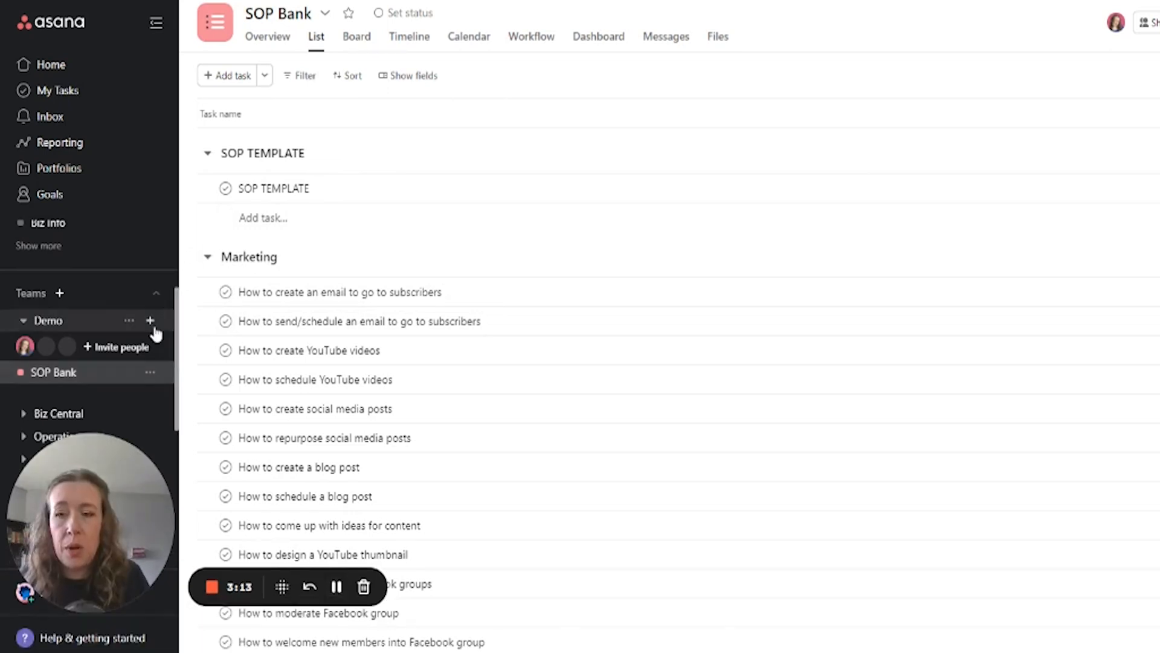
Start a spreadsheet import project in the Demo team named 'SOP Bank' and choose the CSV file
click(149, 321)
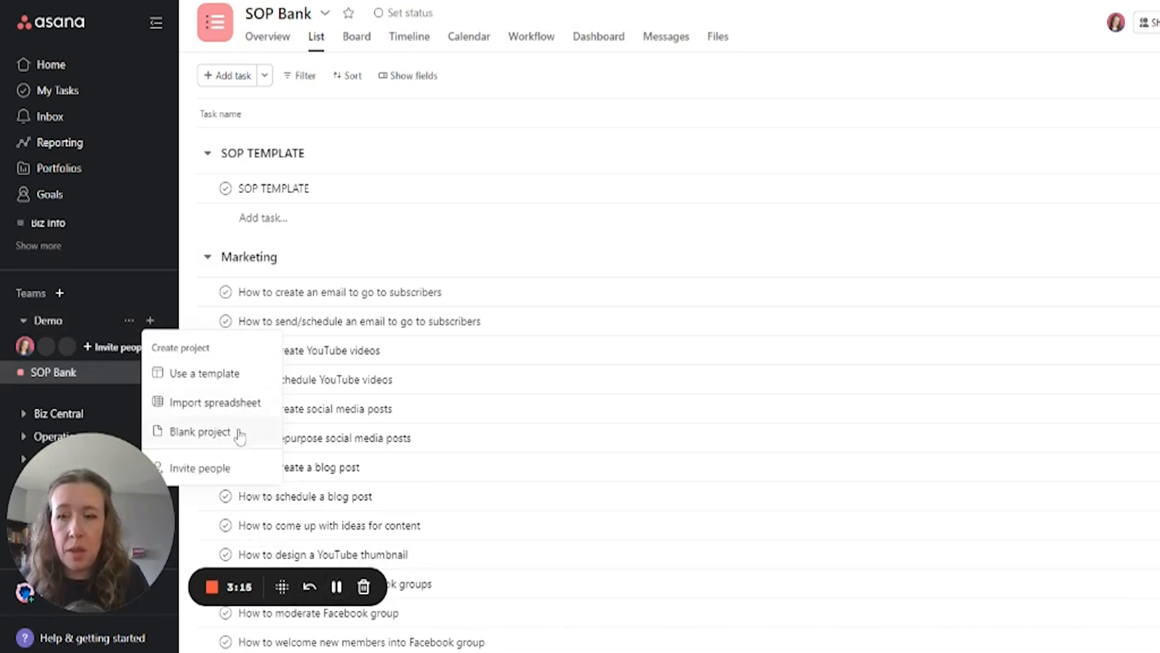
mouse_move(232, 411)
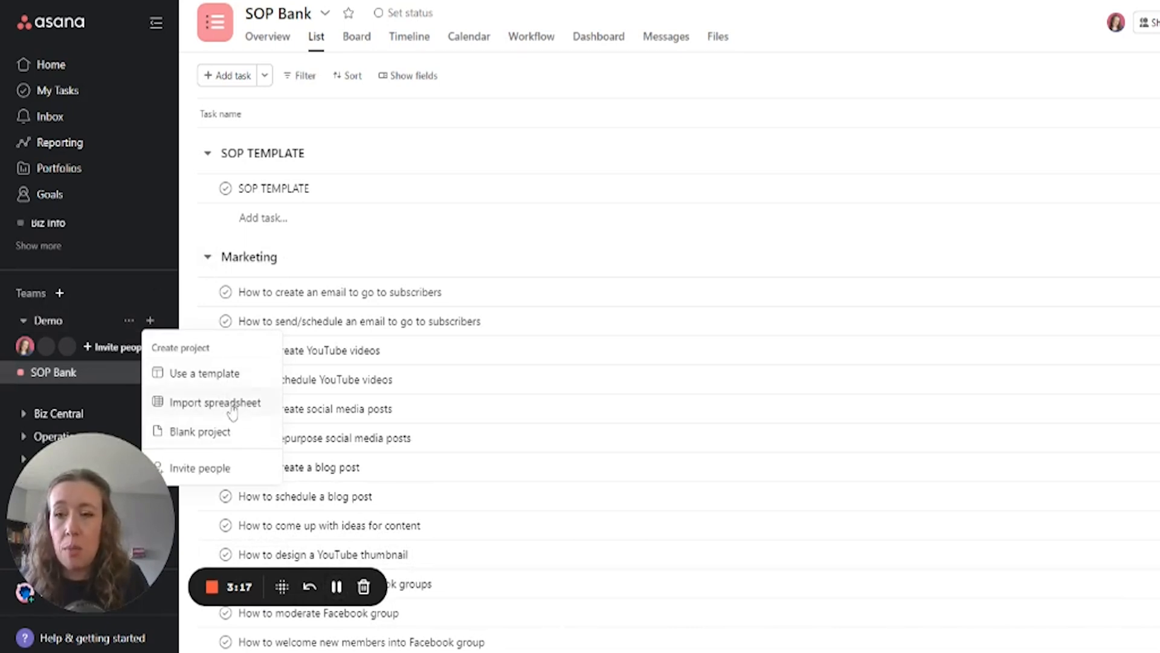
click(215, 402)
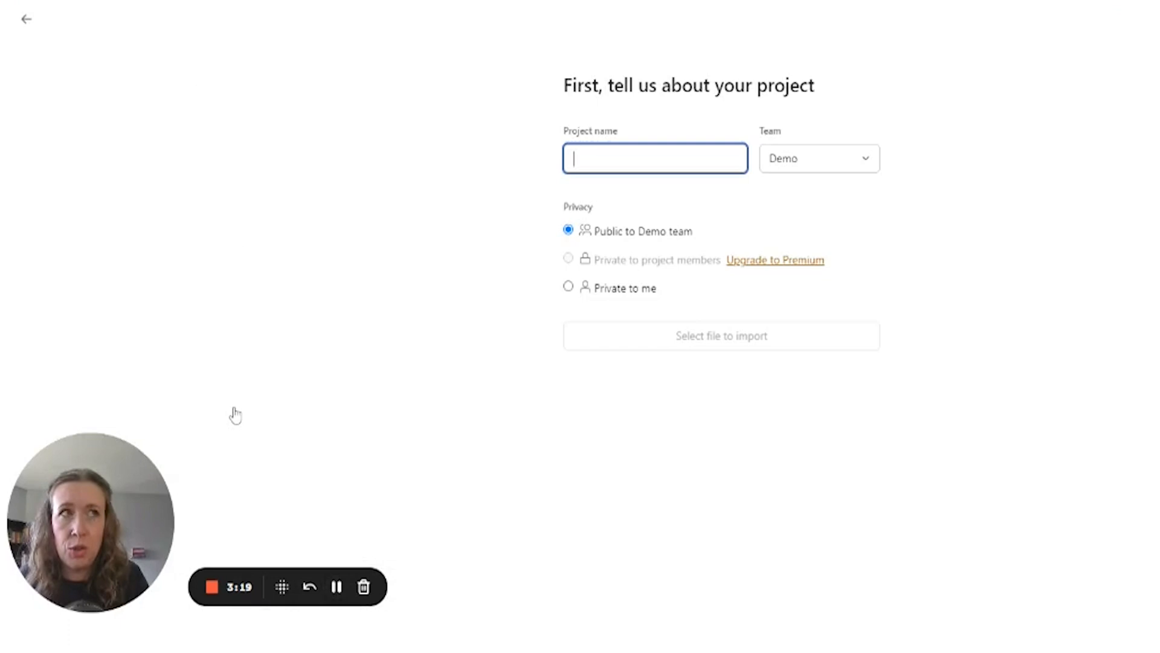
mouse_move(208, 401)
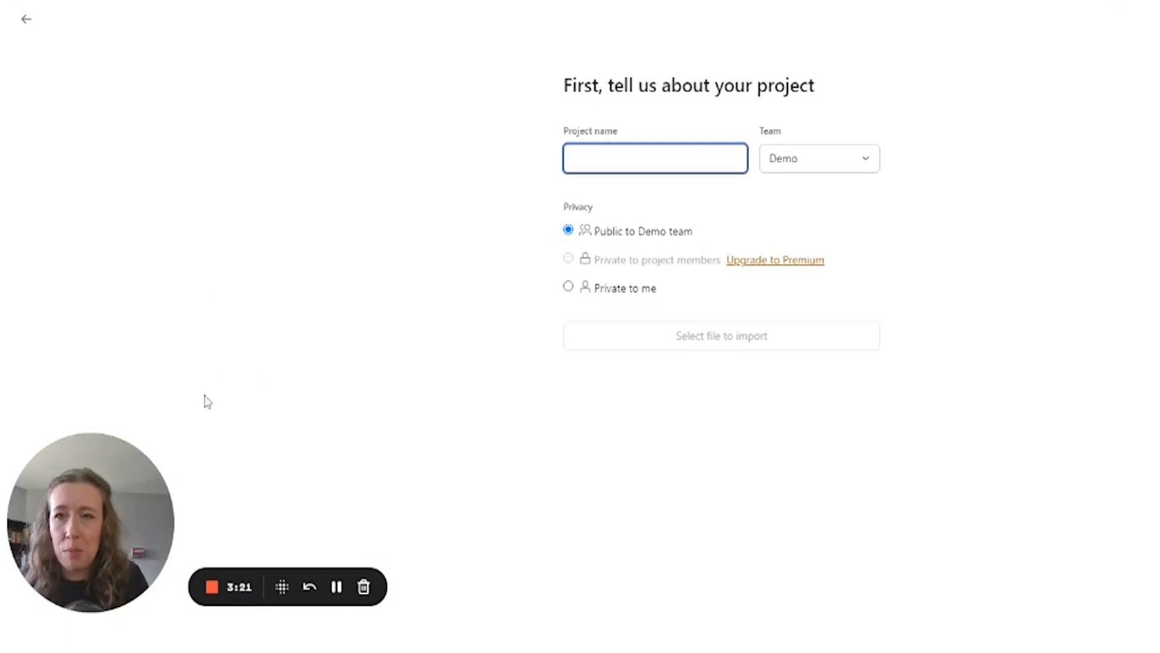
mouse_move(252, 424)
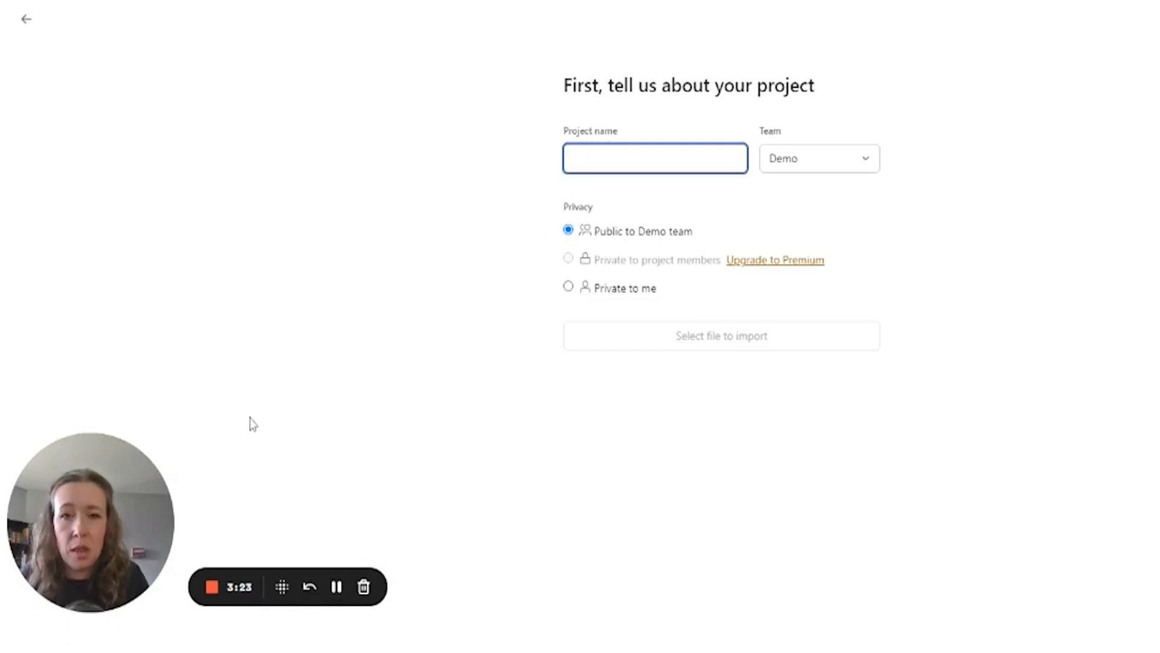
mouse_move(268, 370)
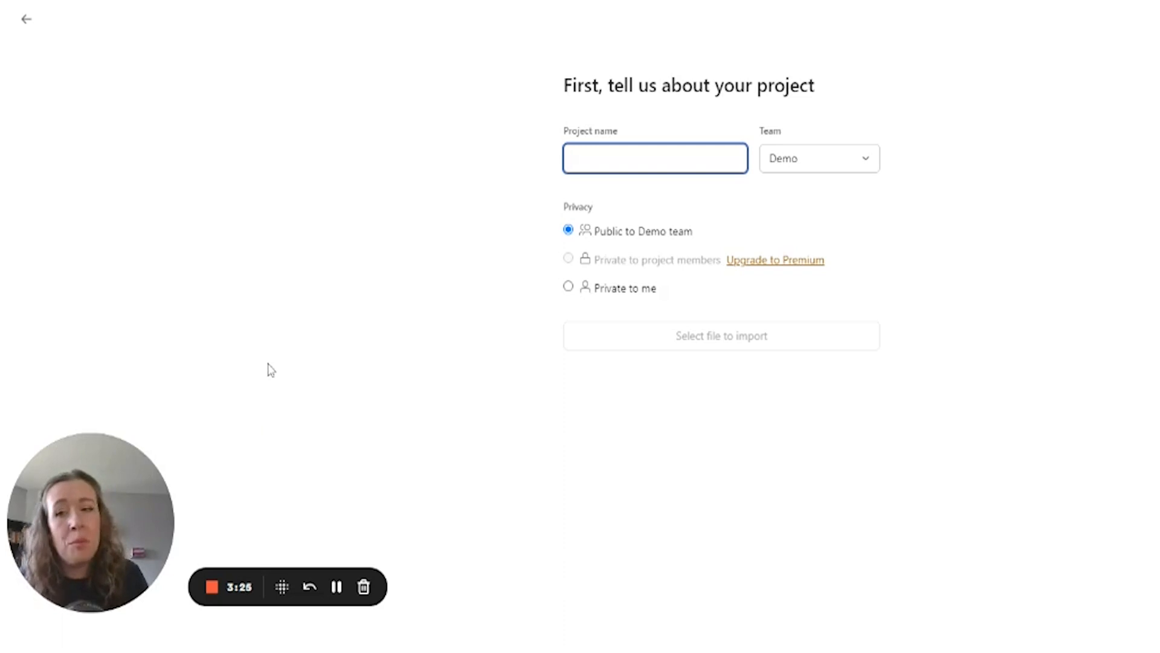
mouse_move(305, 446)
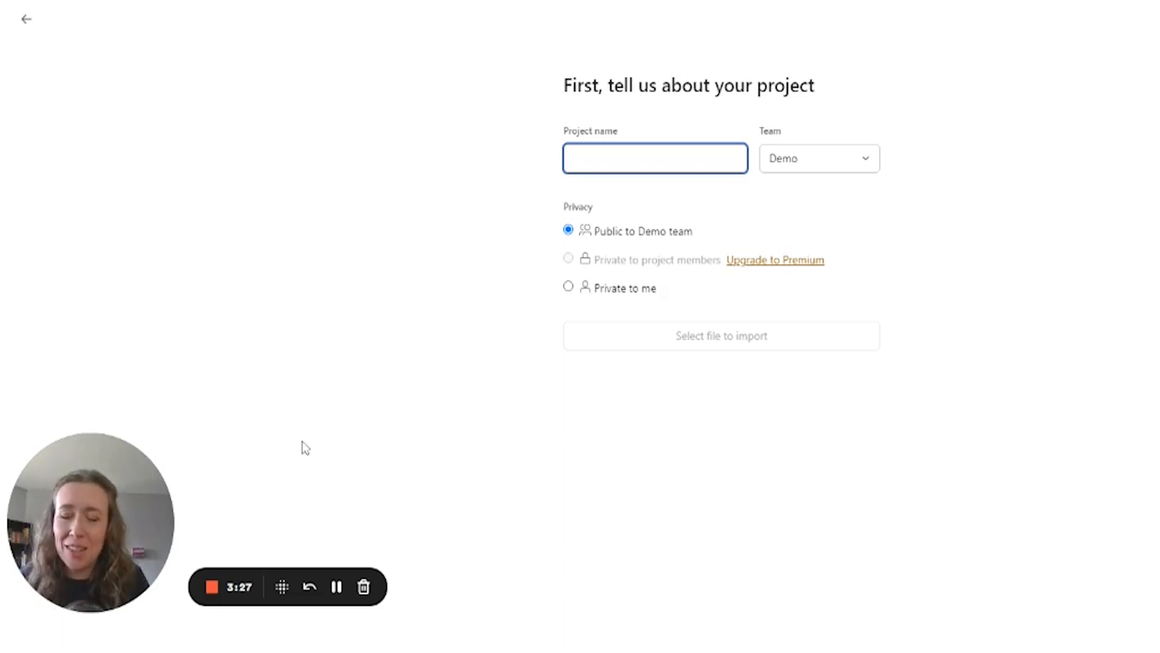
click(655, 158)
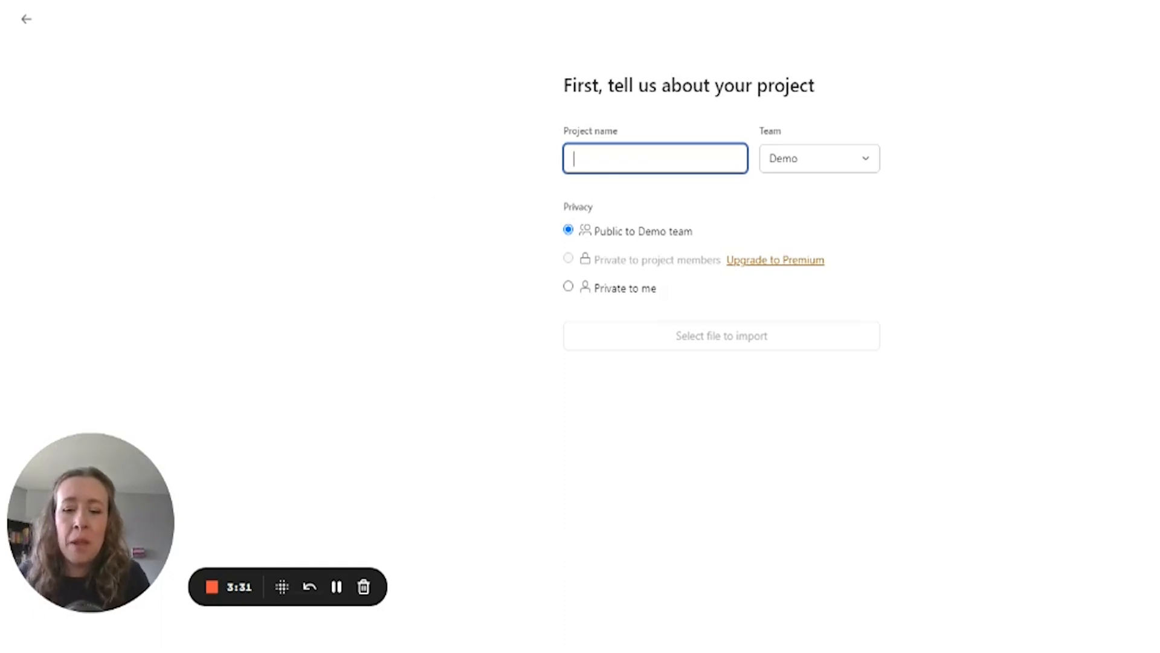
text(SOP B)
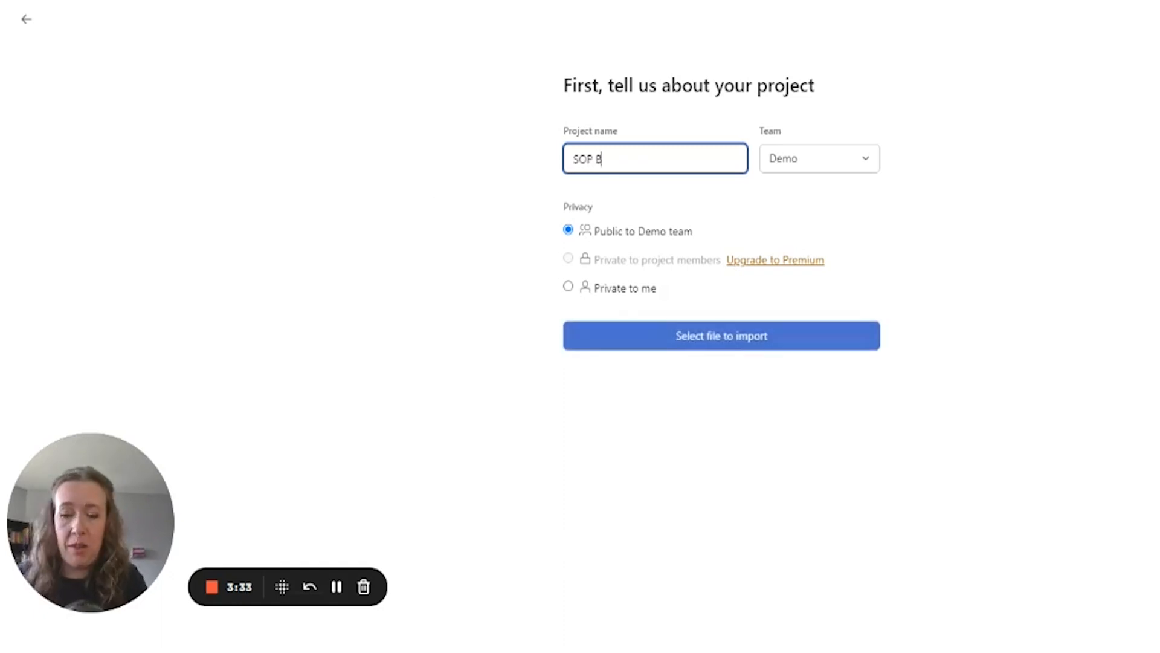
text(ank)
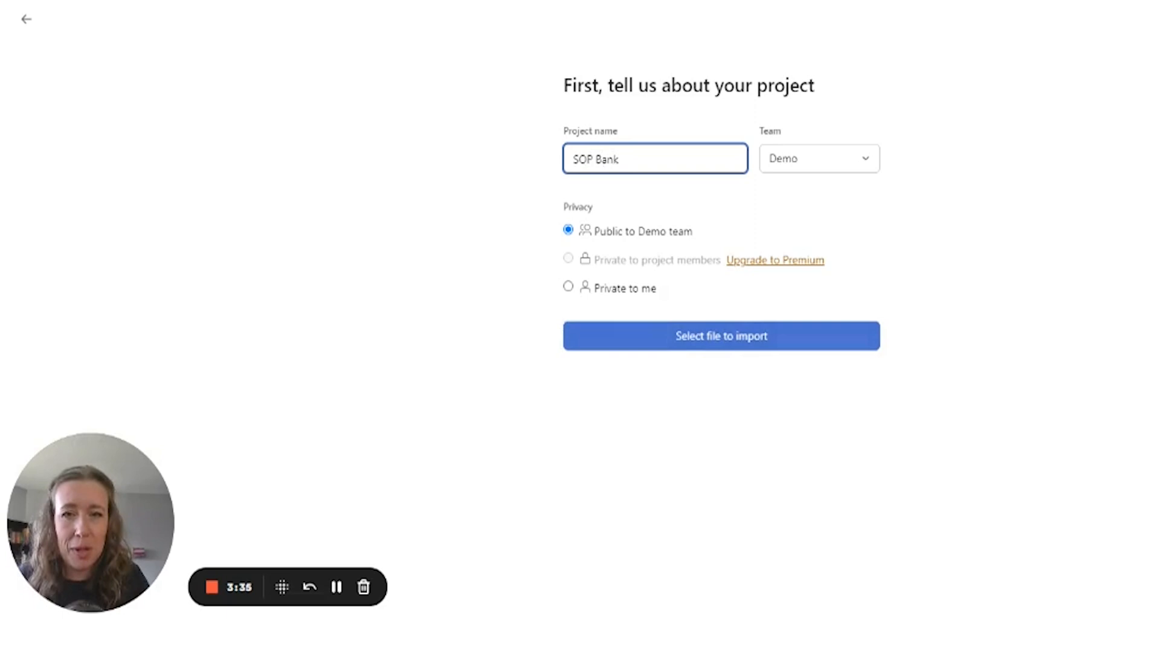
mouse_move(746, 374)
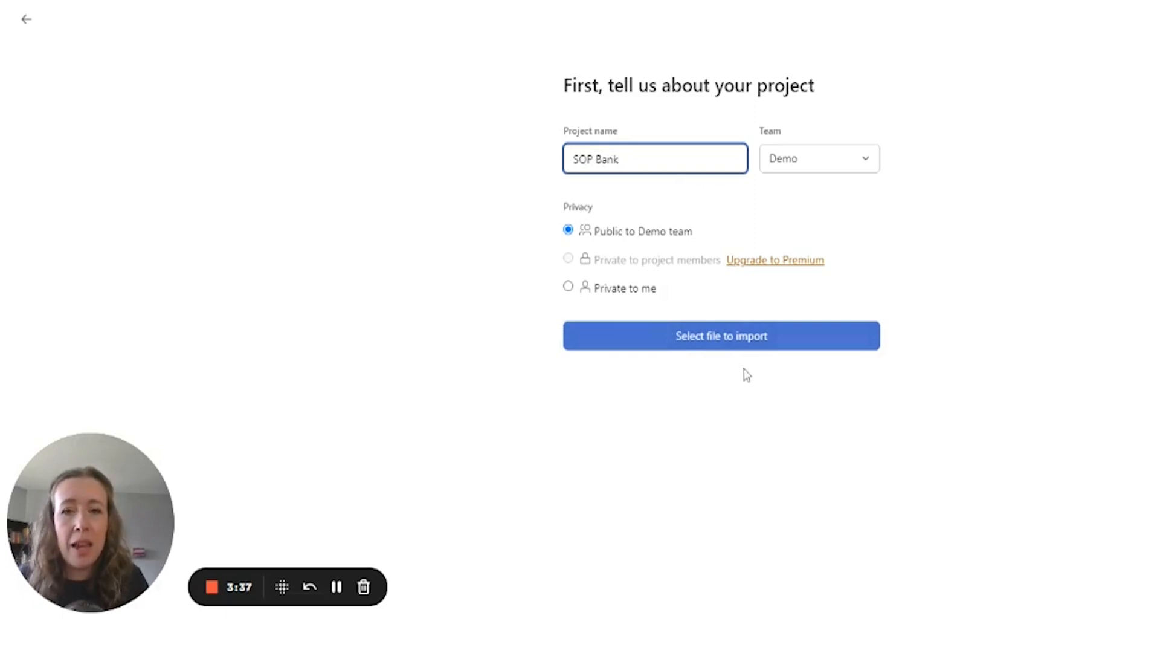
click(720, 335)
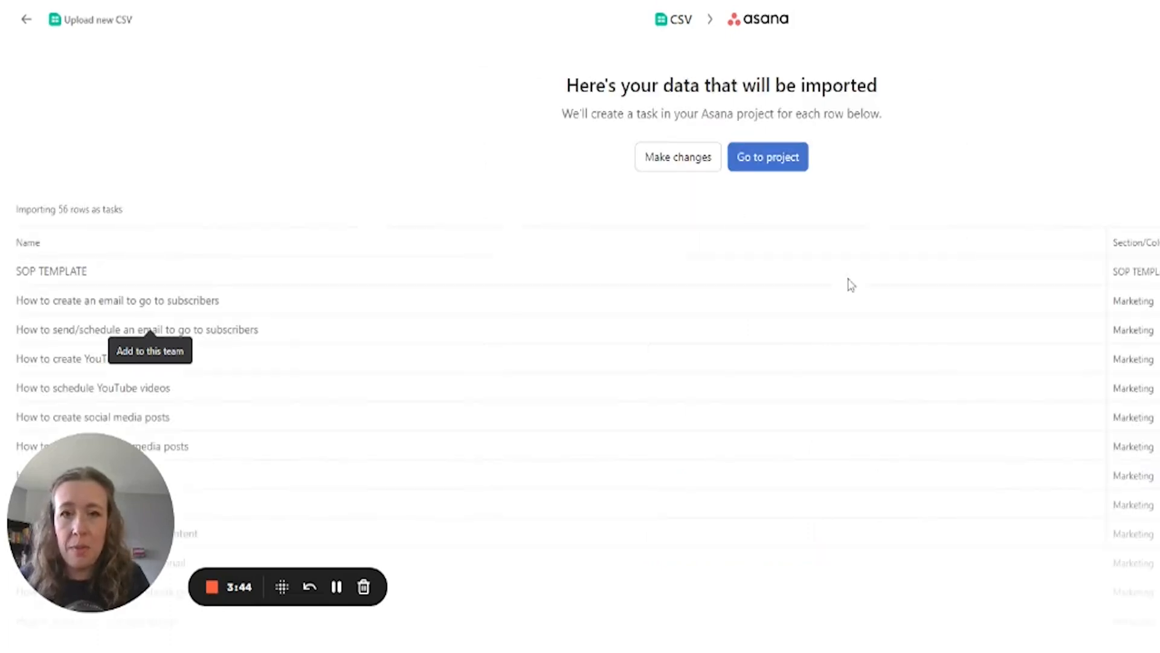
mouse_move(254, 104)
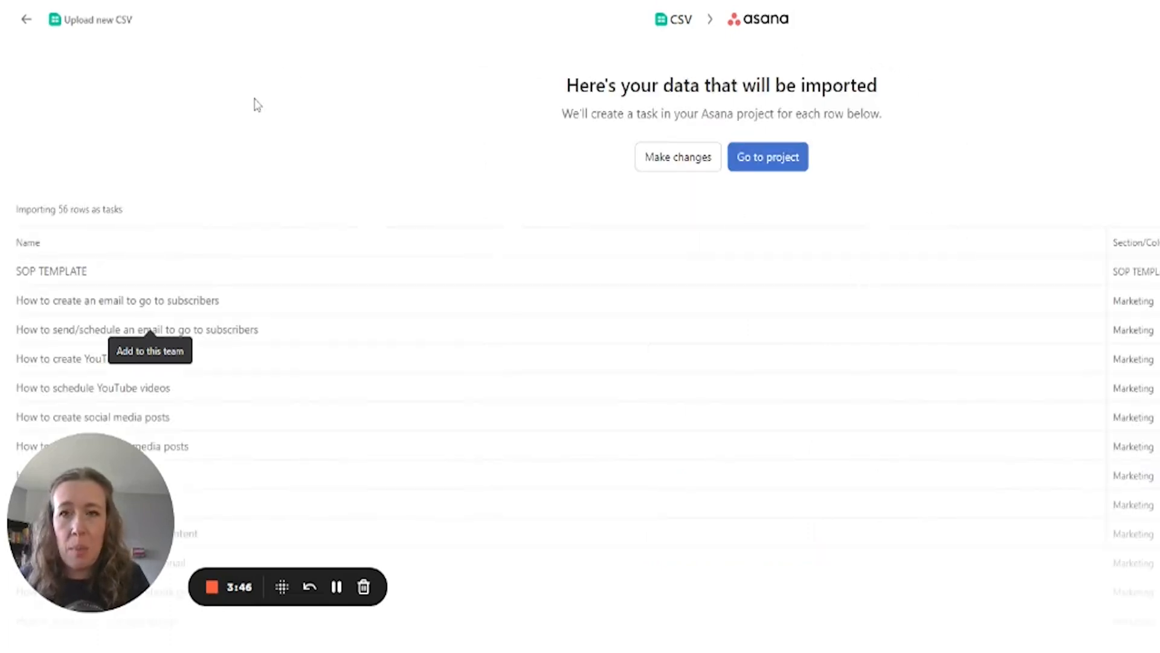
Go to the newly imported SOP Bank project
click(767, 155)
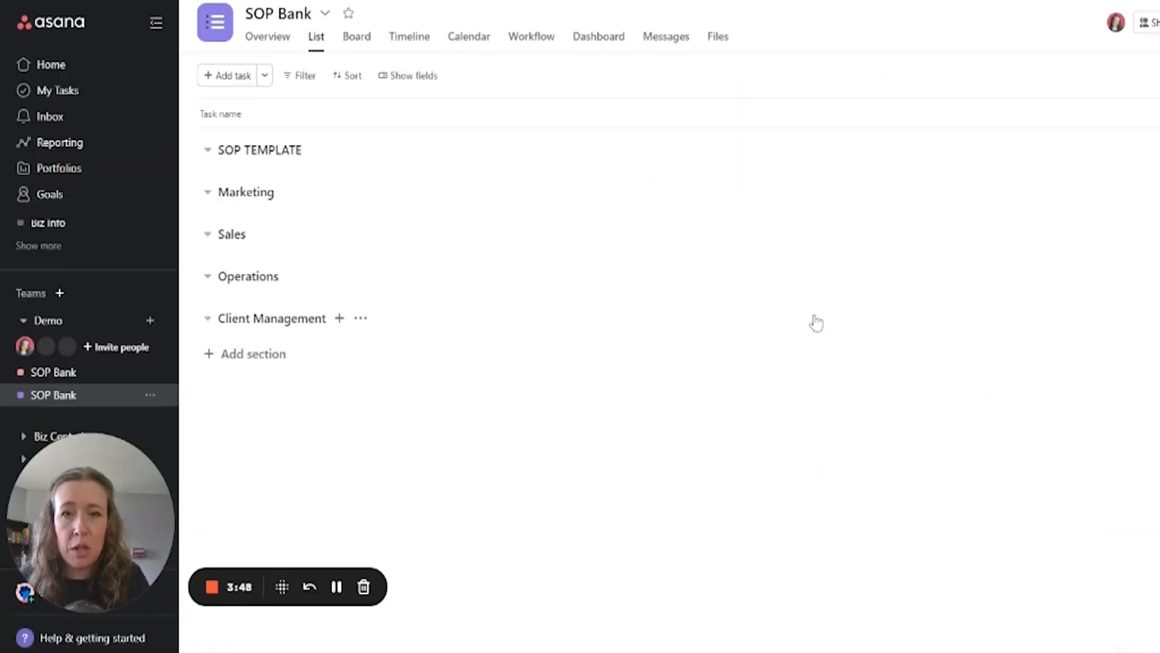
mouse_move(646, 518)
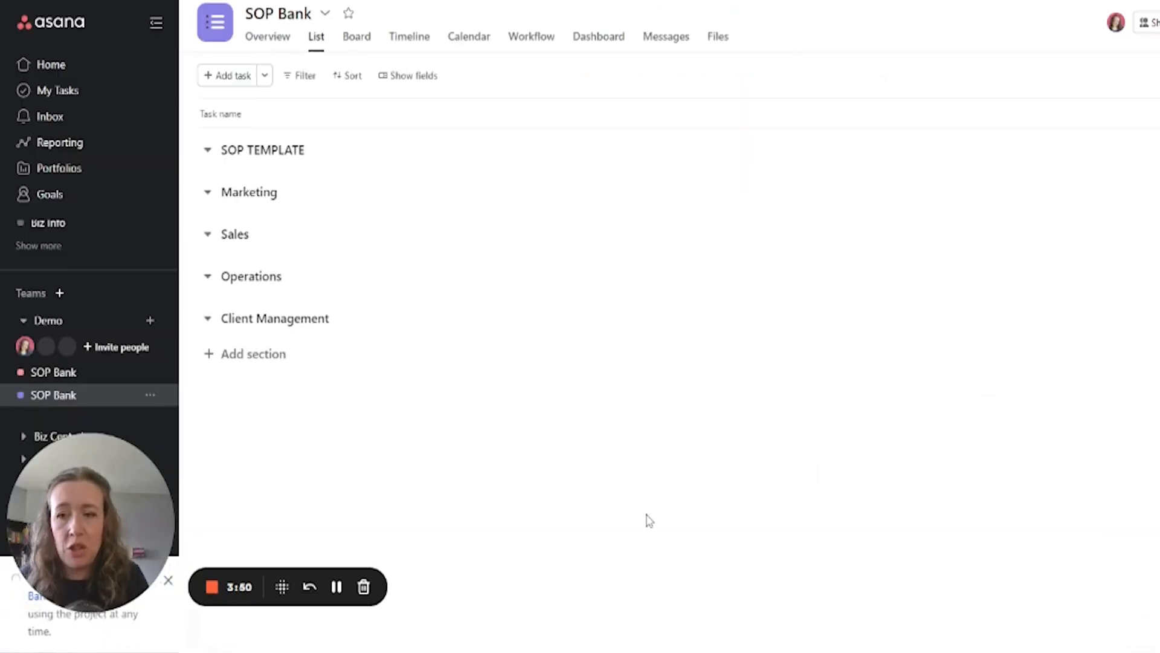
Scroll through the imported sections and tasks to review them
scroll(down, 3)
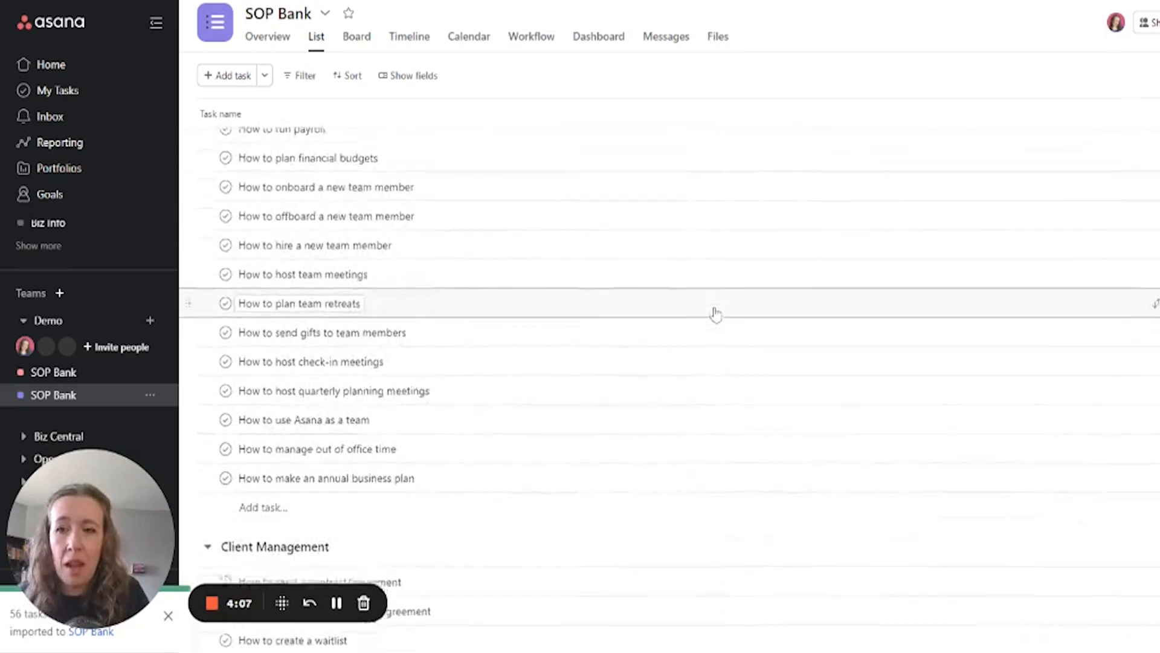
scroll(down, 3)
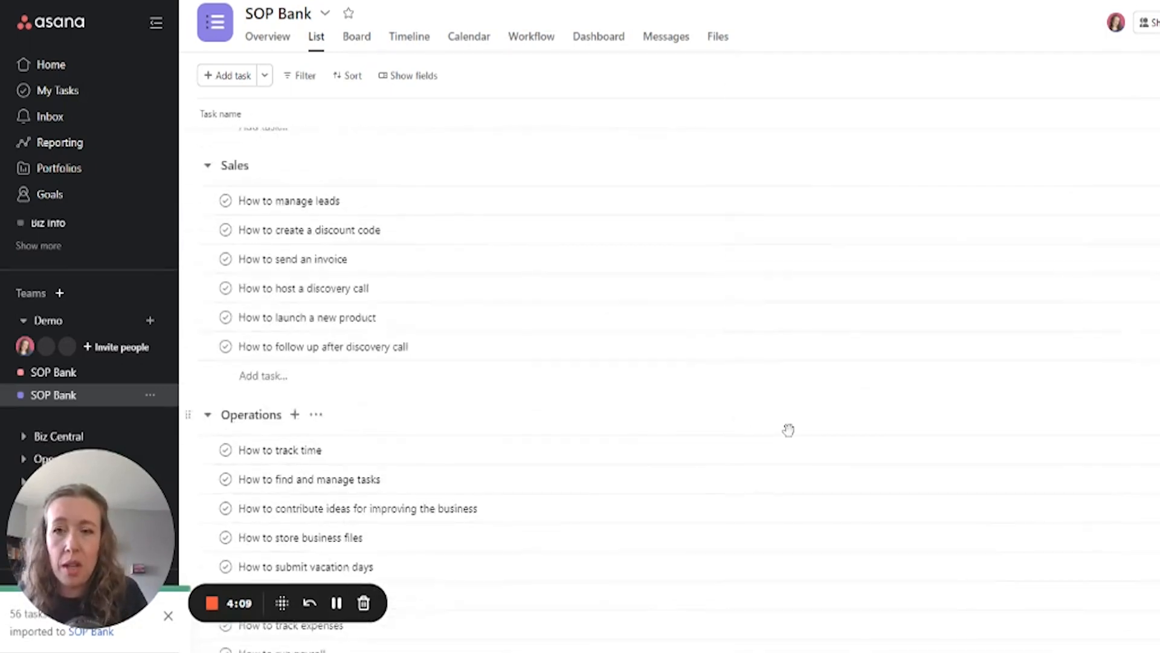
scroll(up, 3)
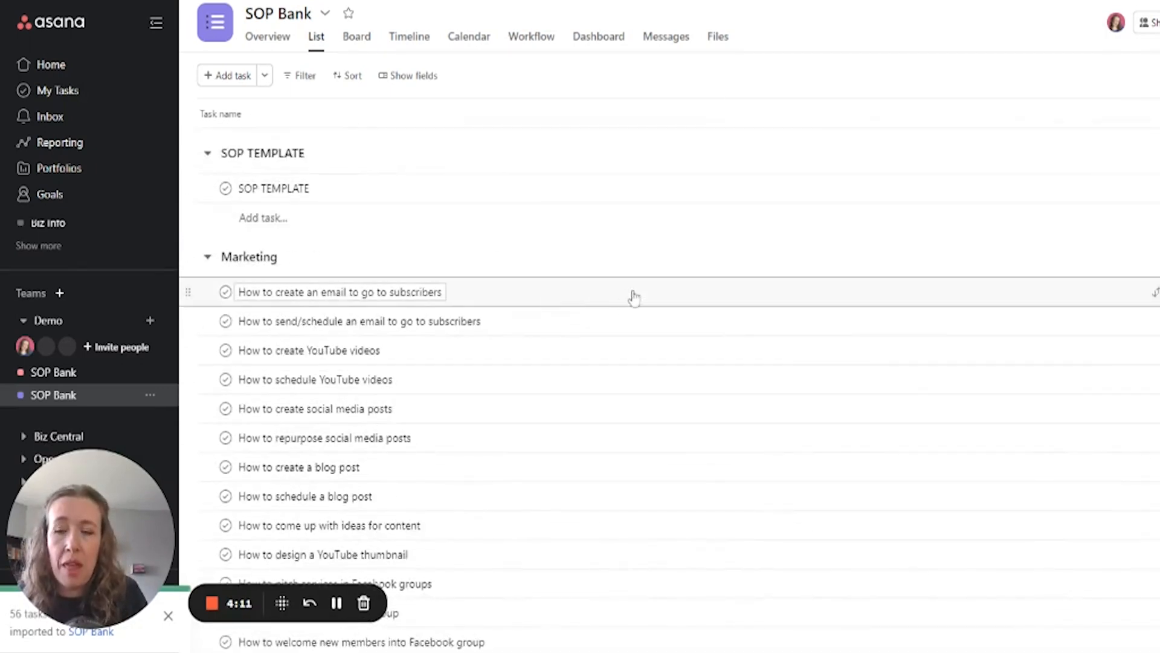
mouse_move(337, 603)
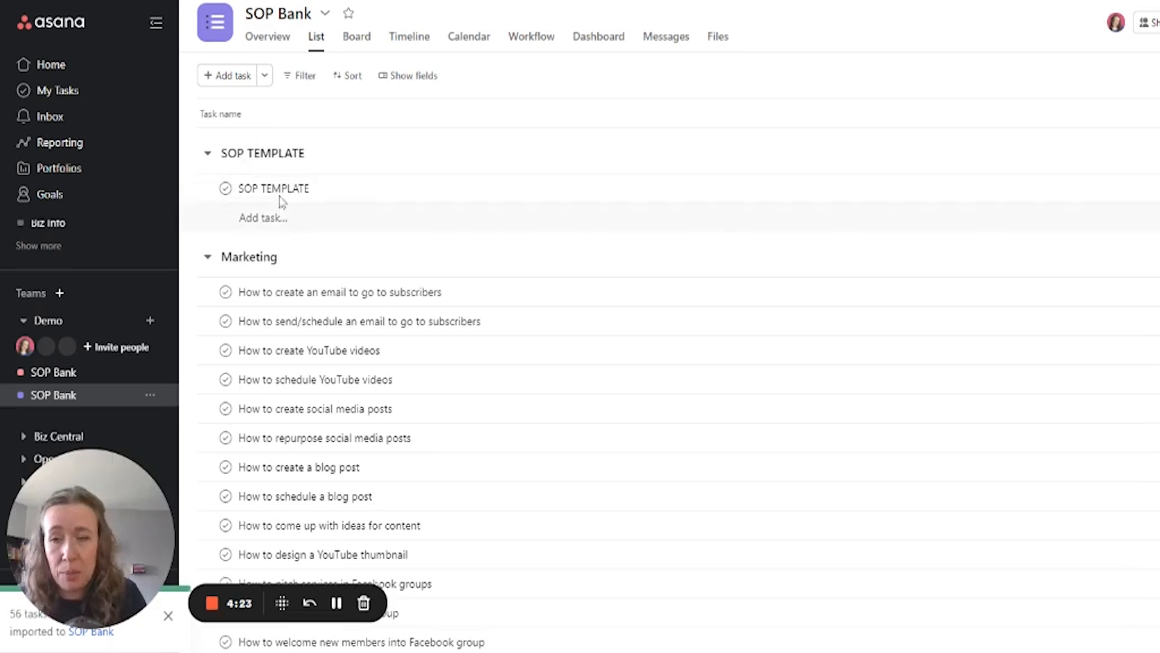
mouse_move(335, 232)
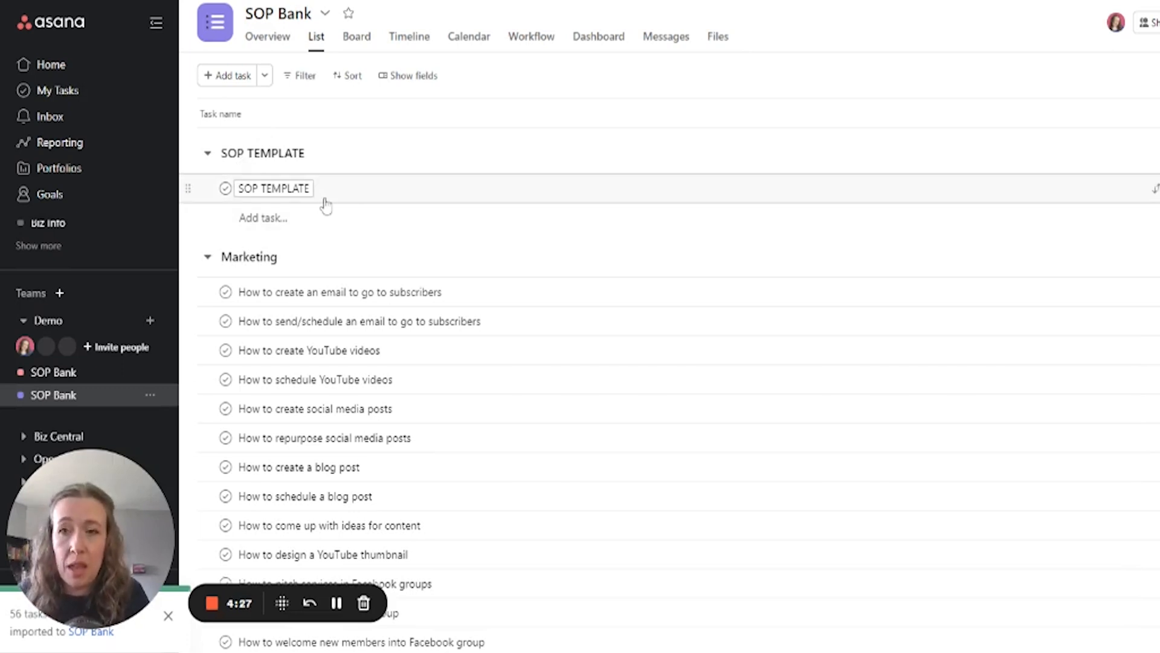
mouse_move(354, 195)
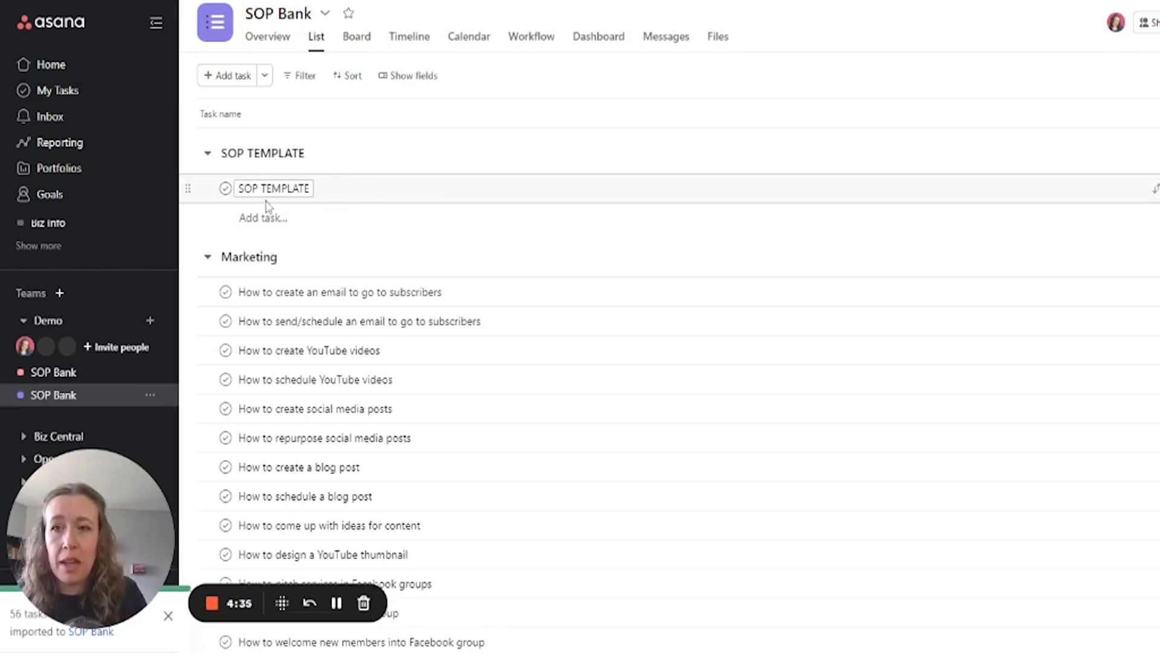
mouse_move(369, 195)
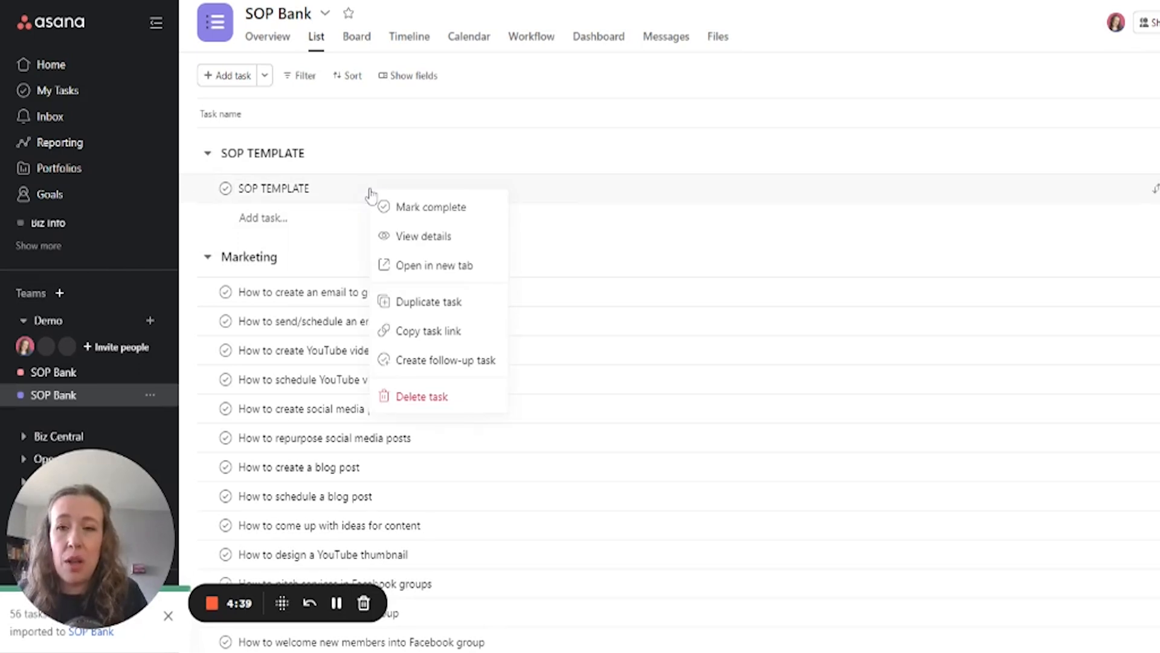
mouse_move(419, 314)
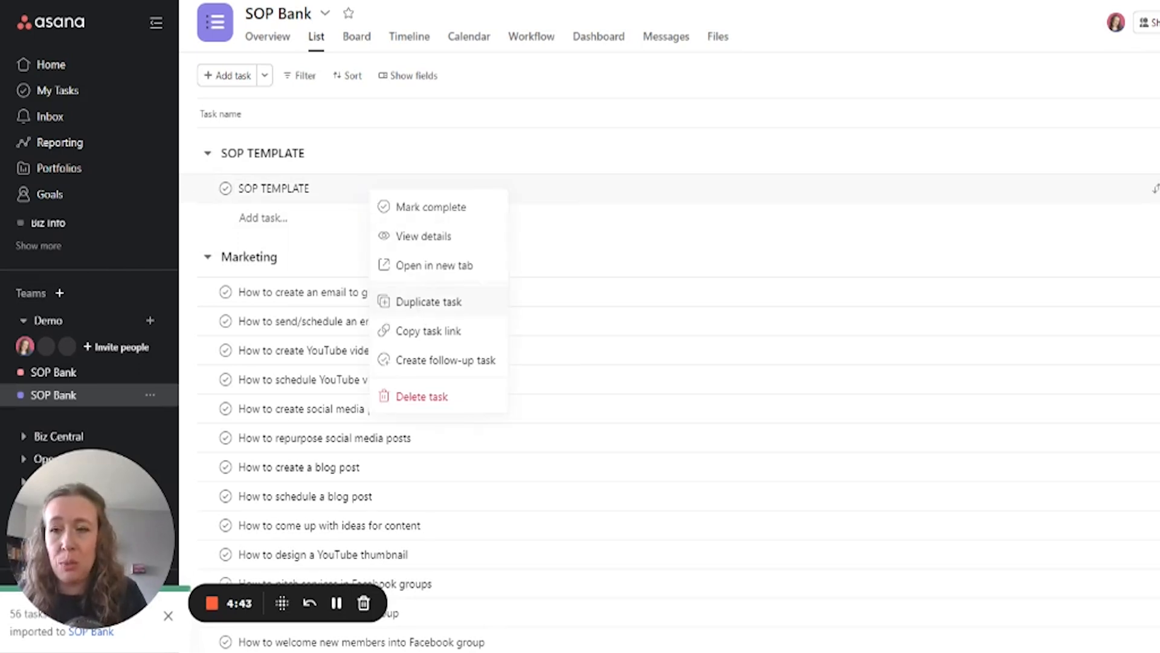
Choose Duplicate task for the SOP TEMPLATE task
click(428, 301)
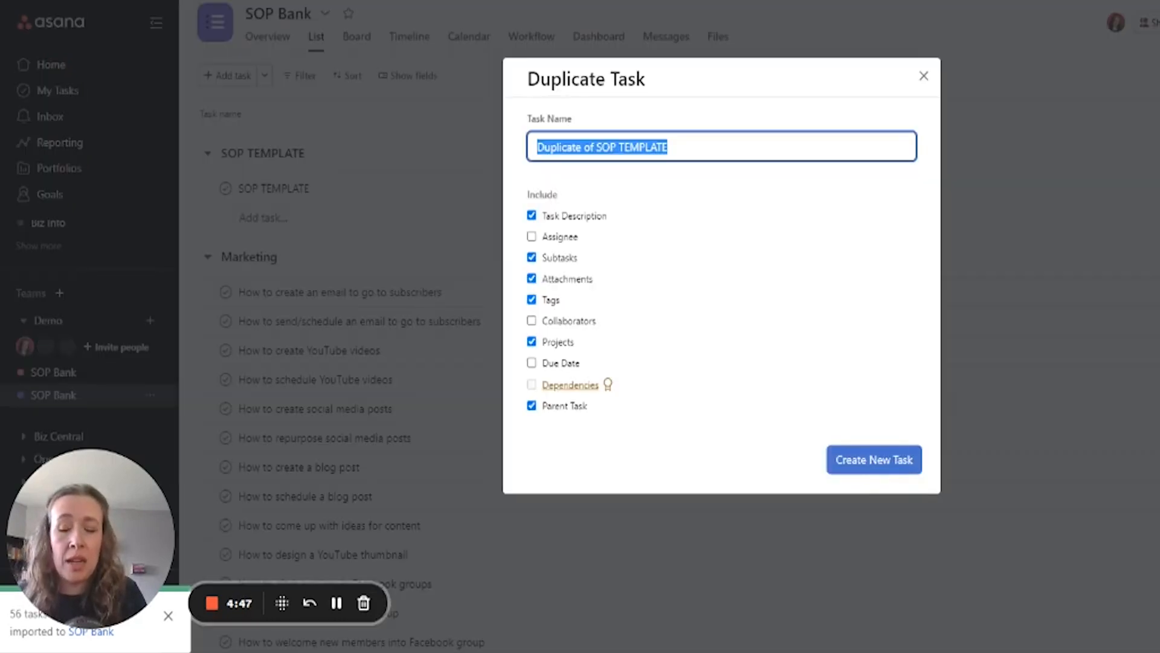
Name the copy 'How to create templates' and create the new task
text(How t)
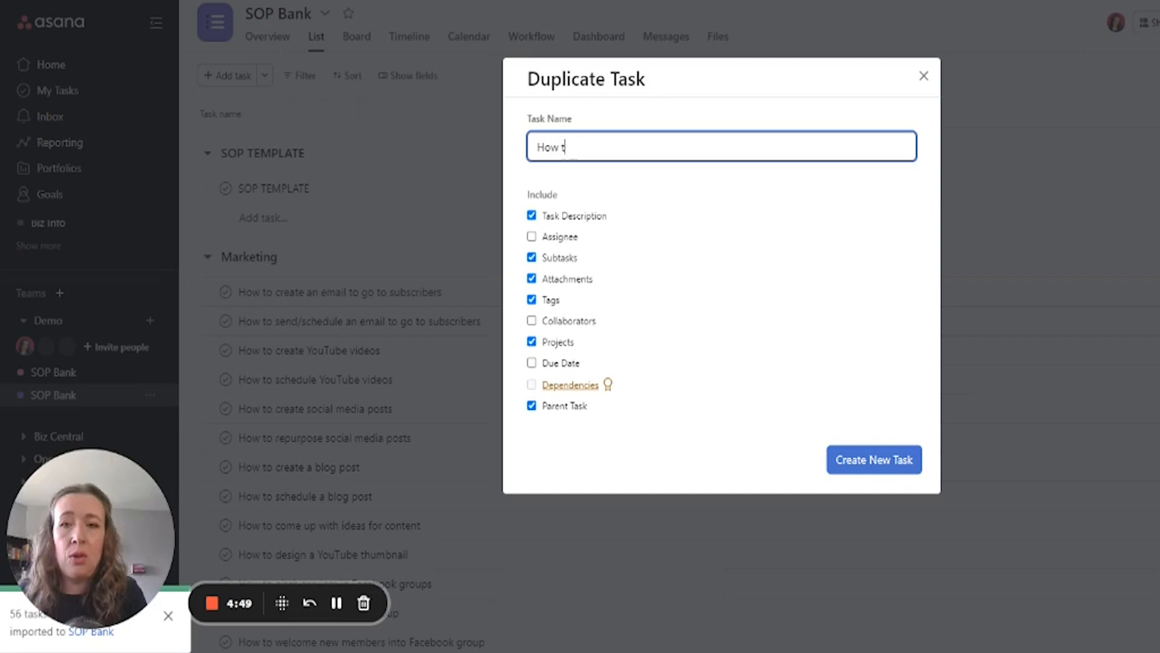
text(o create)
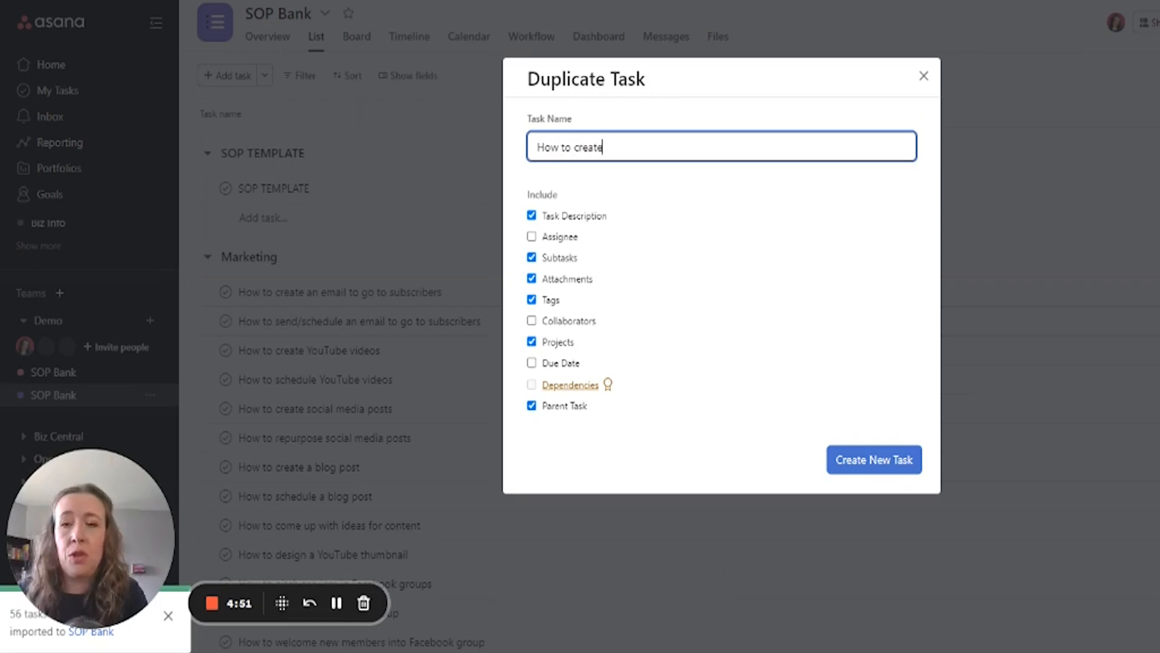
text(templates)
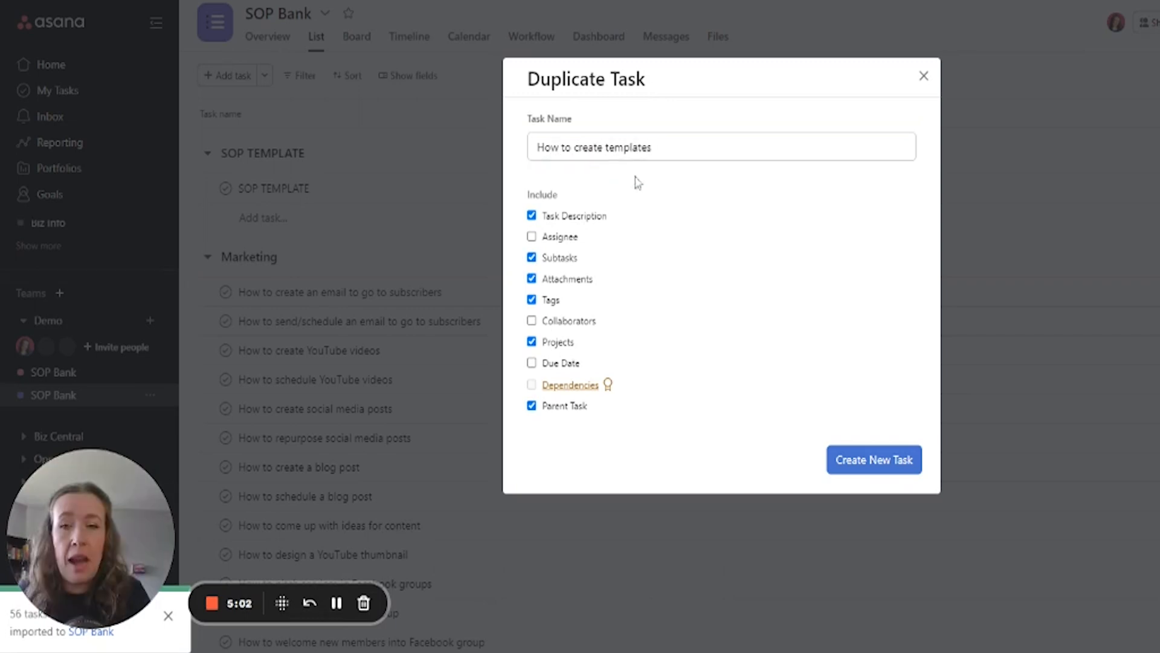
mouse_move(532, 320)
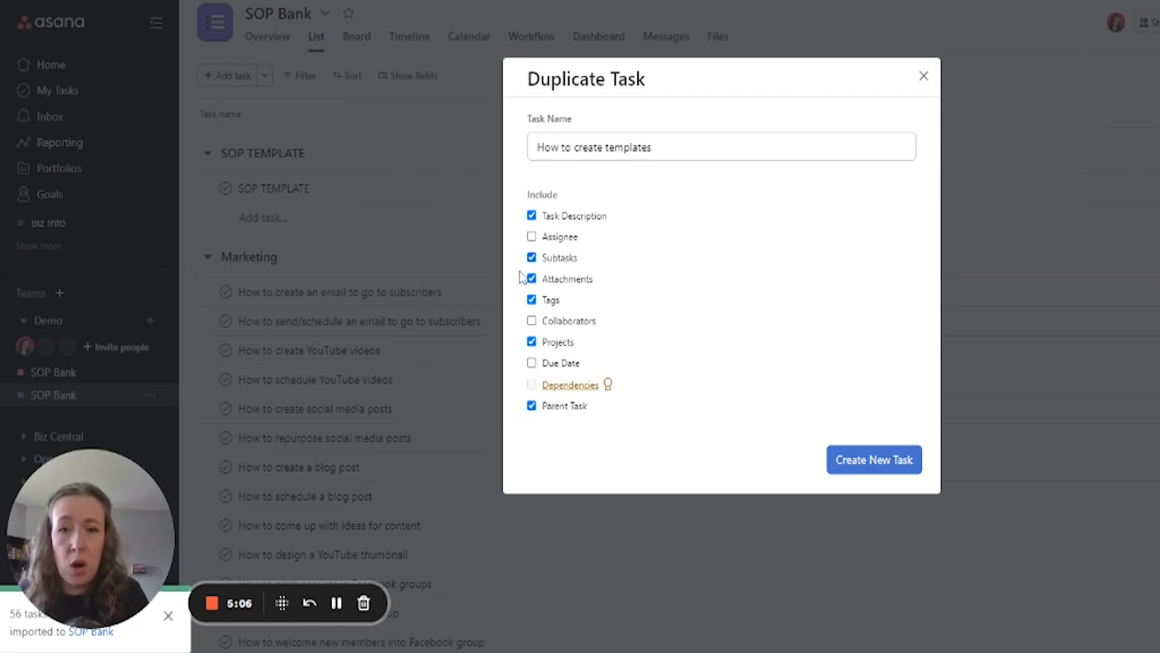
mouse_move(874, 460)
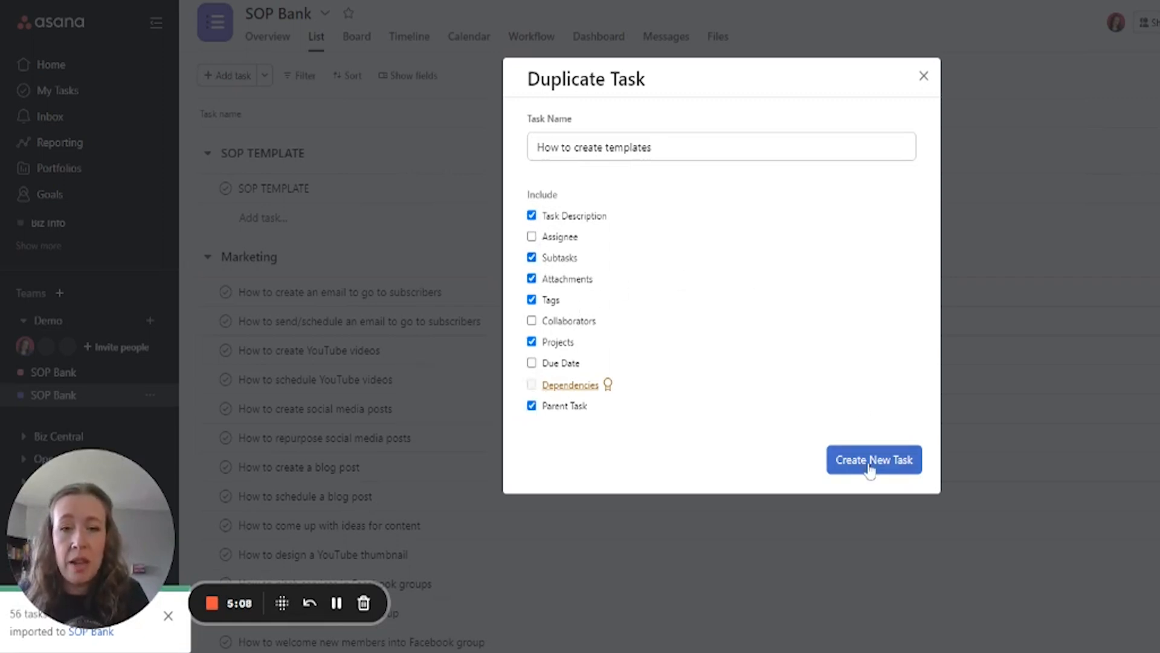
click(874, 459)
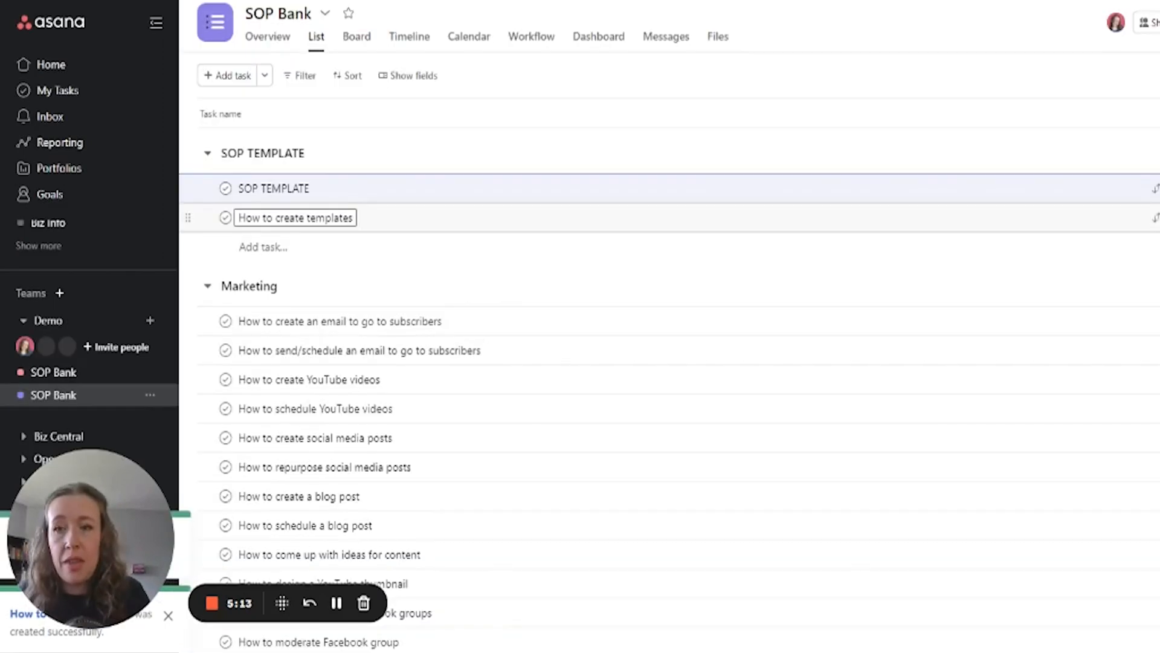